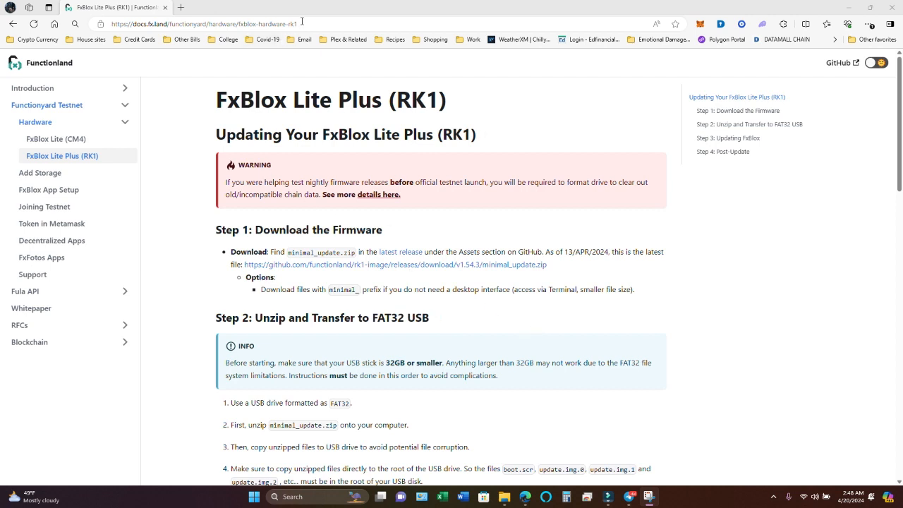
Show This PC's drive list in File Explorer and select USB Drive (F:).
{"action": "left_click", "coordinate": [212, 23]}
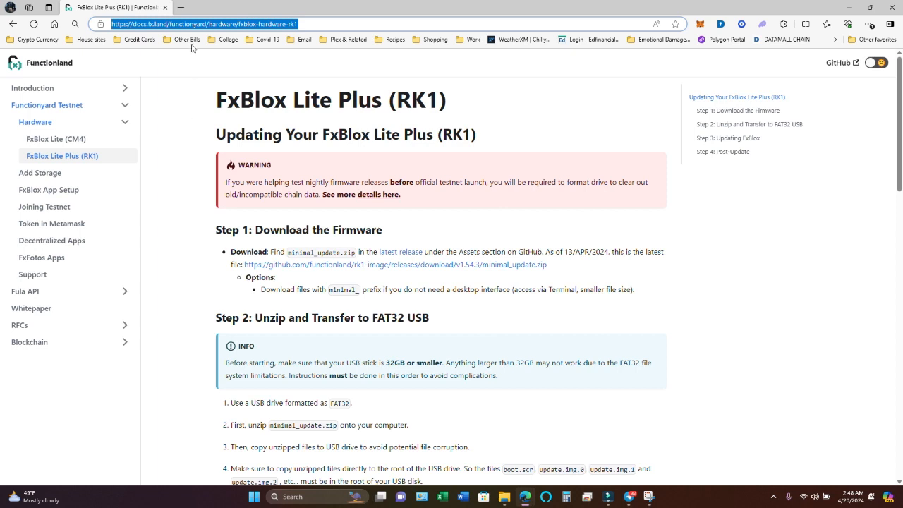
{"action": "mouse_move", "coordinate": [599, 301]}
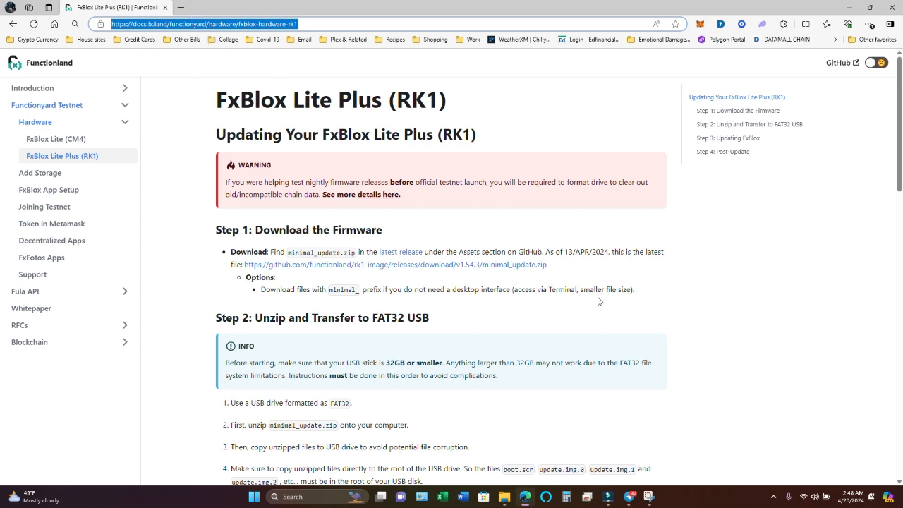
{"action": "mouse_move", "coordinate": [562, 288]}
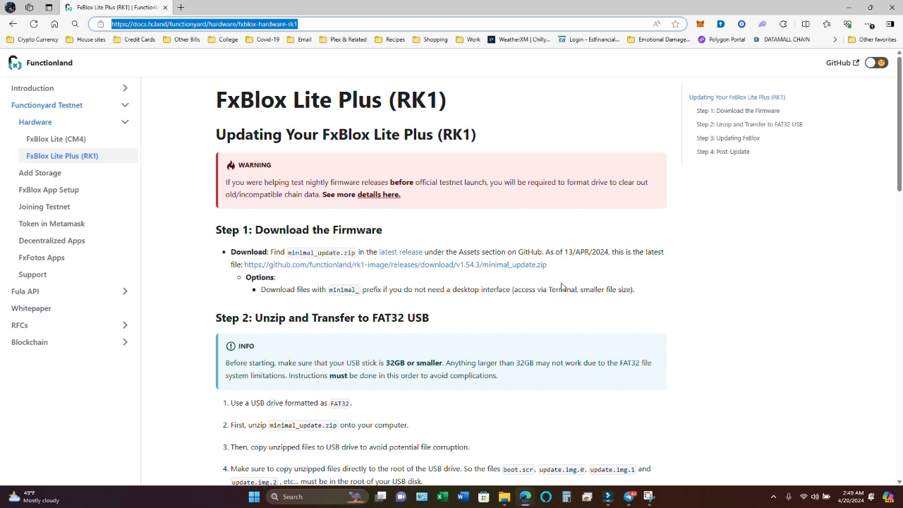
{"action": "mouse_move", "coordinate": [562, 287]}
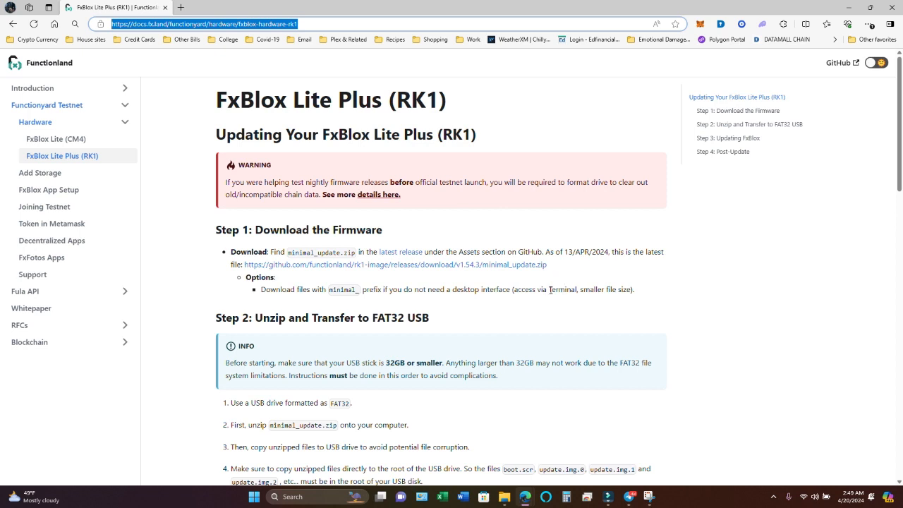
{"action": "mouse_move", "coordinate": [549, 289]}
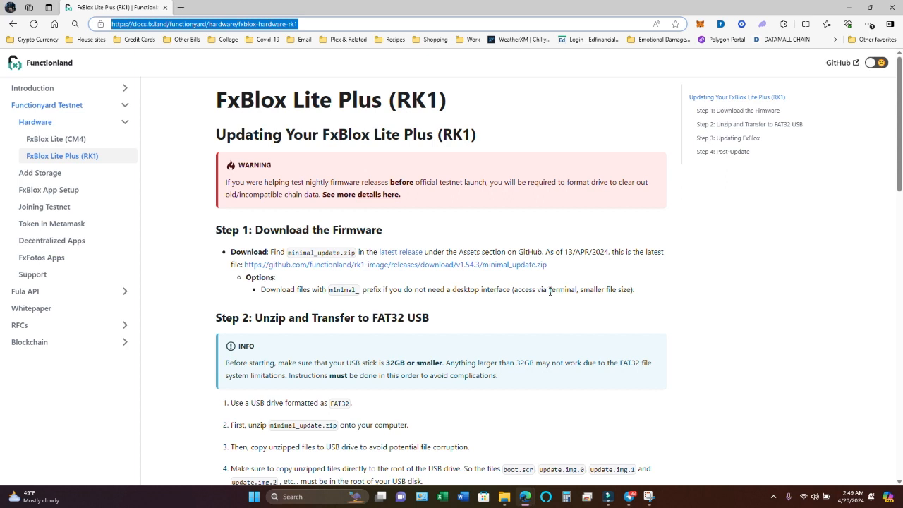
{"action": "mouse_move", "coordinate": [550, 300]}
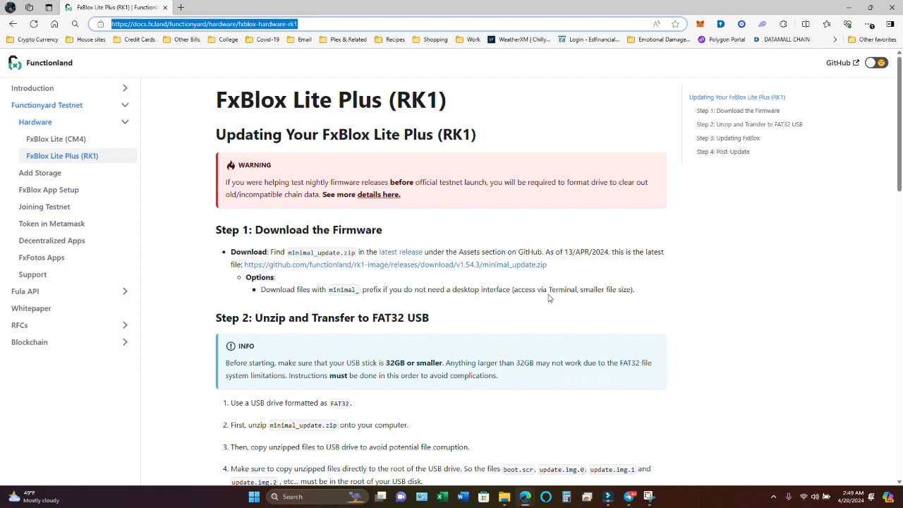
{"action": "mouse_move", "coordinate": [223, 58]}
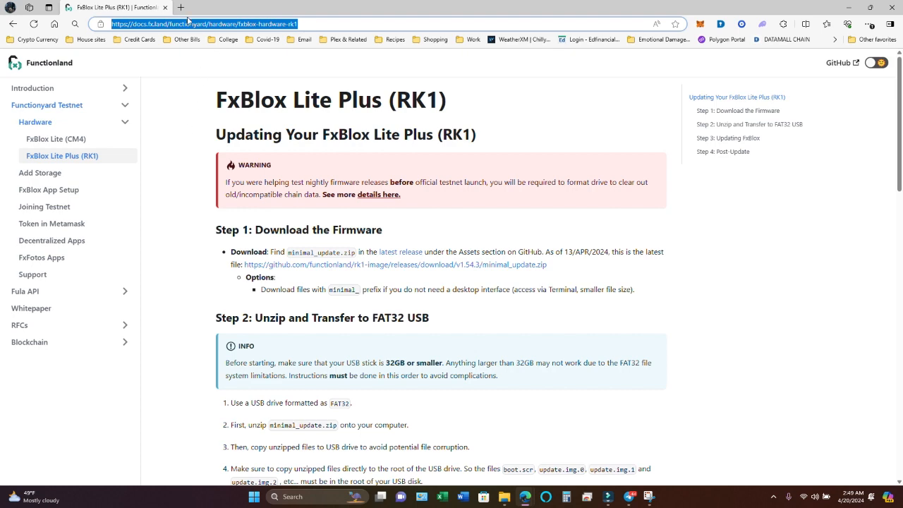
{"action": "left_click", "coordinate": [503, 496]}
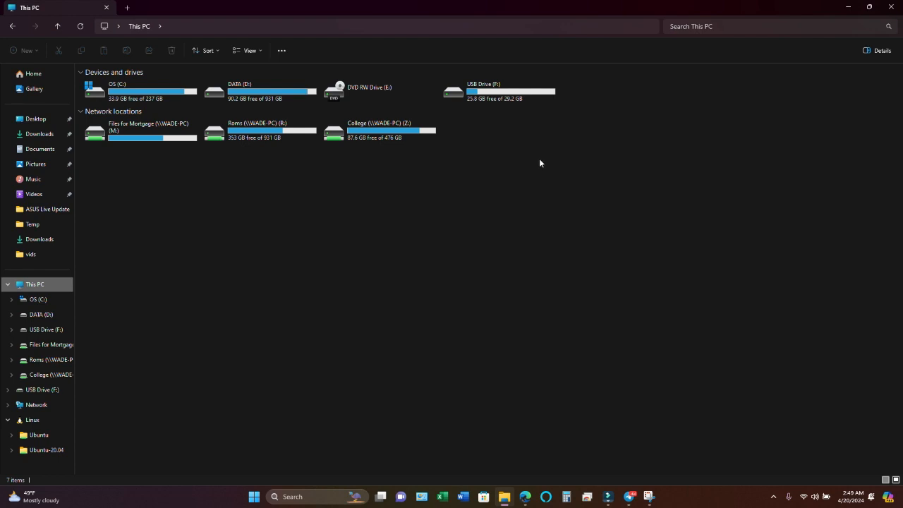
{"action": "mouse_move", "coordinate": [537, 156]}
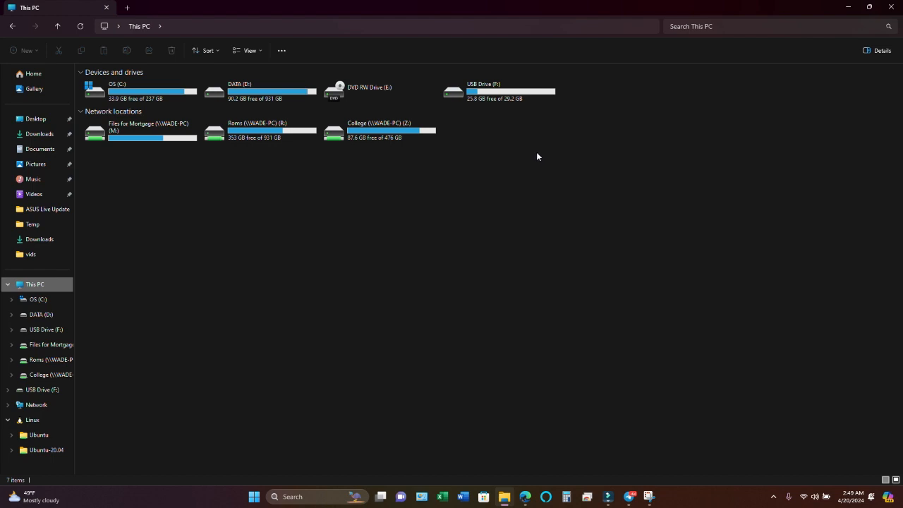
{"action": "mouse_move", "coordinate": [522, 144]}
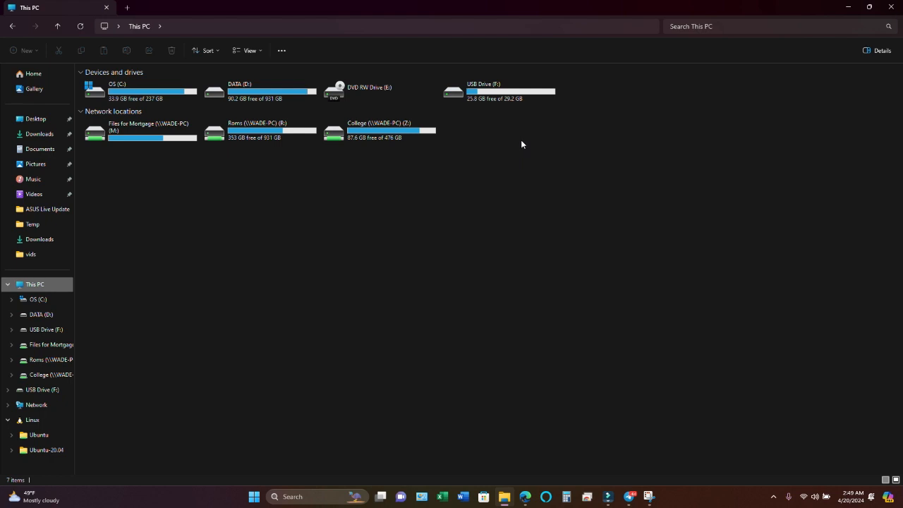
{"action": "left_click", "coordinate": [499, 91]}
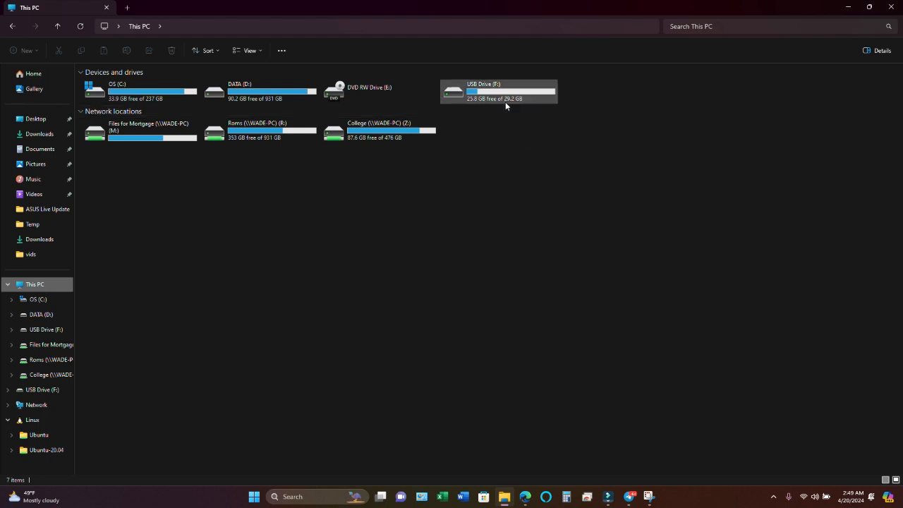
{"action": "mouse_move", "coordinate": [505, 91]}
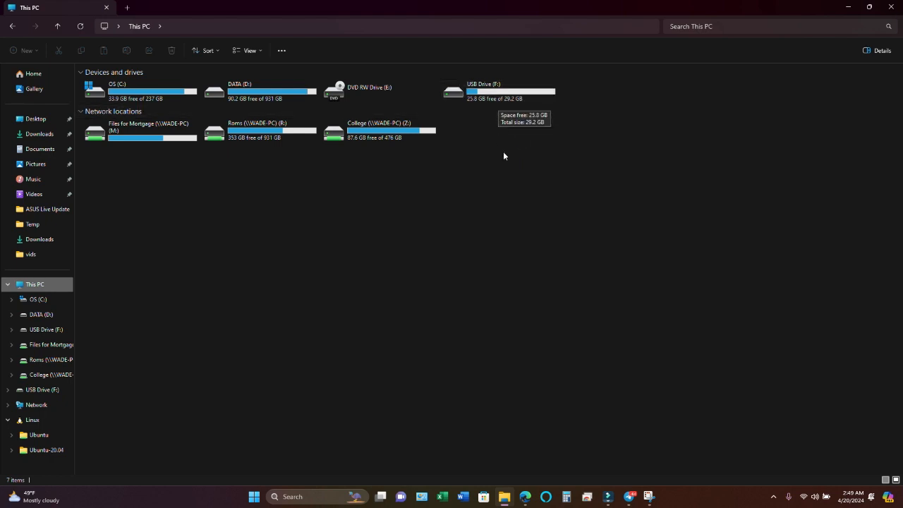
{"action": "mouse_move", "coordinate": [507, 162]}
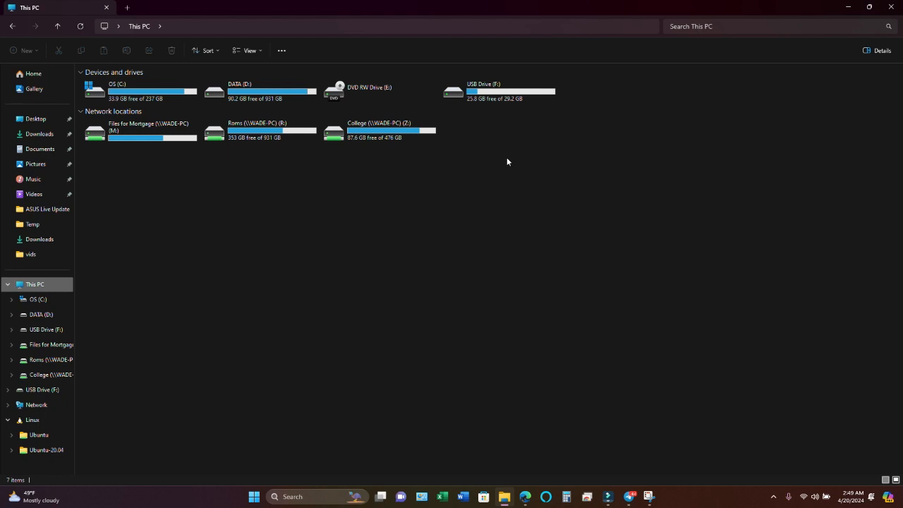
{"action": "mouse_move", "coordinate": [504, 155]}
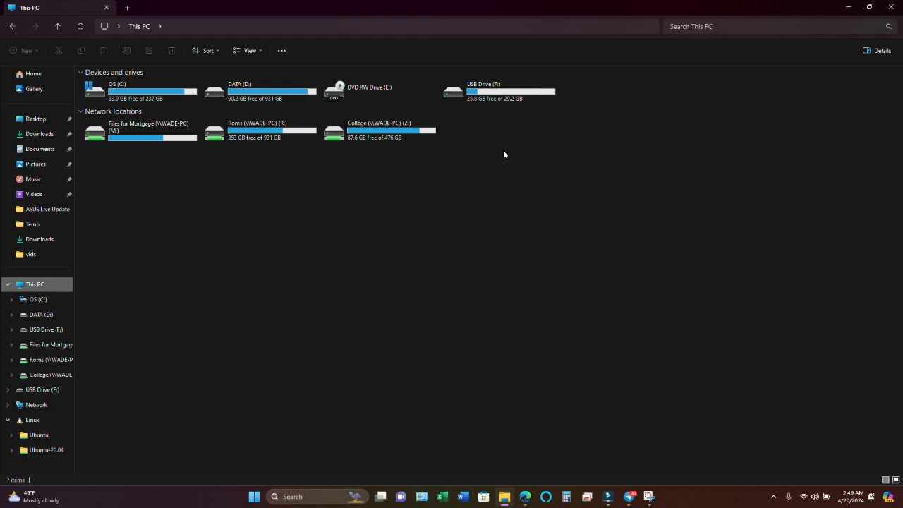
{"action": "mouse_move", "coordinate": [502, 152]}
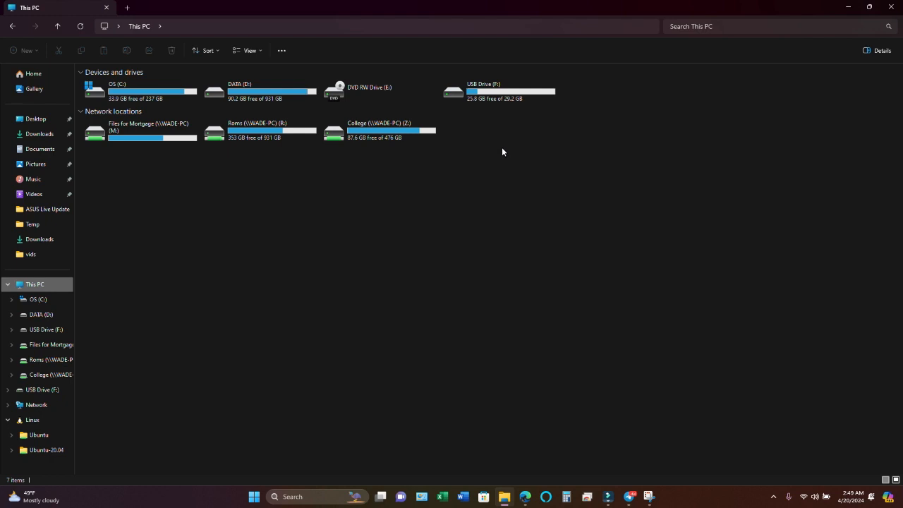
{"action": "mouse_move", "coordinate": [470, 92]}
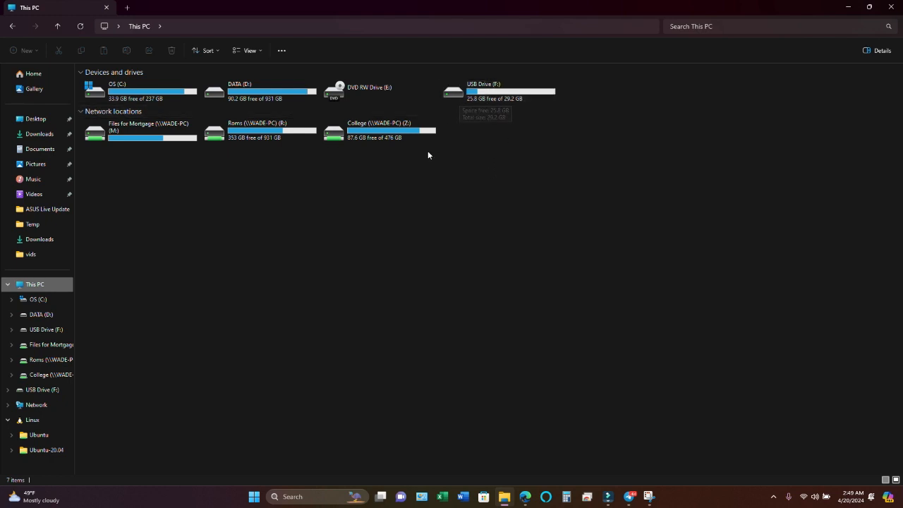
{"action": "mouse_move", "coordinate": [302, 191]}
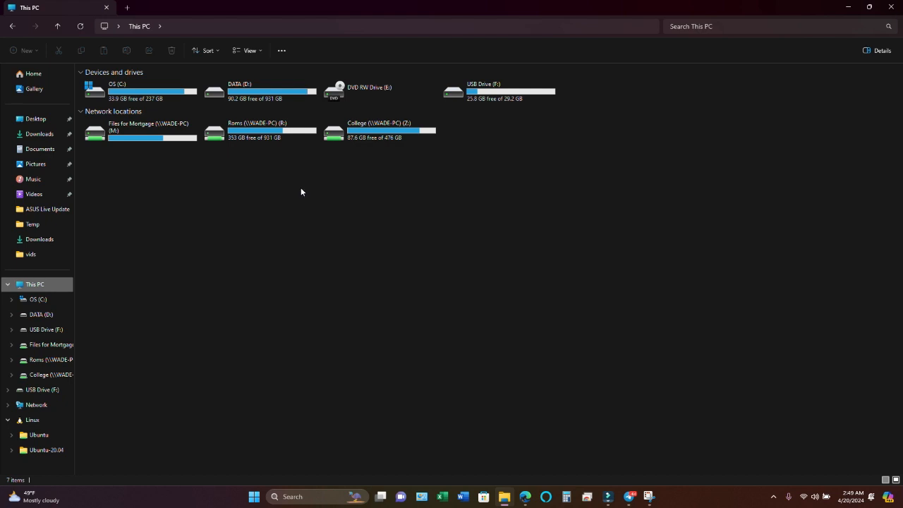
{"action": "left_click", "coordinate": [497, 90]}
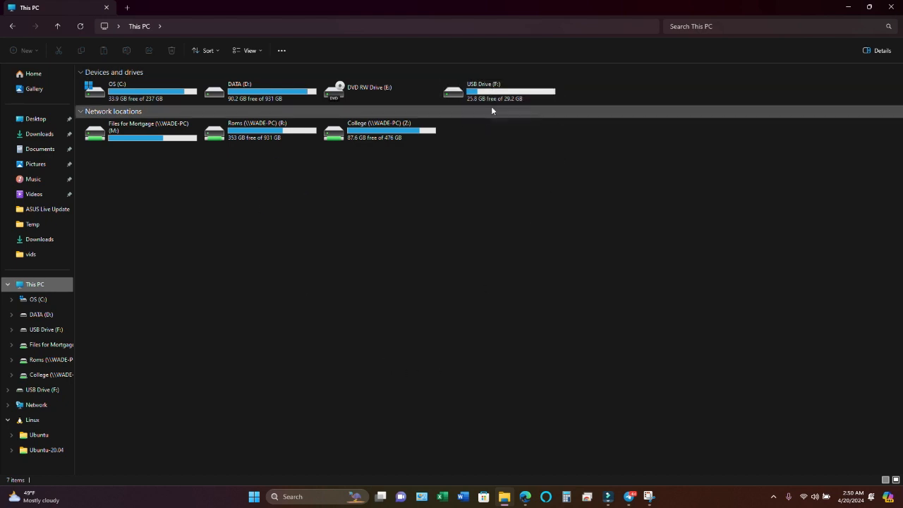
{"action": "left_click", "coordinate": [497, 91]}
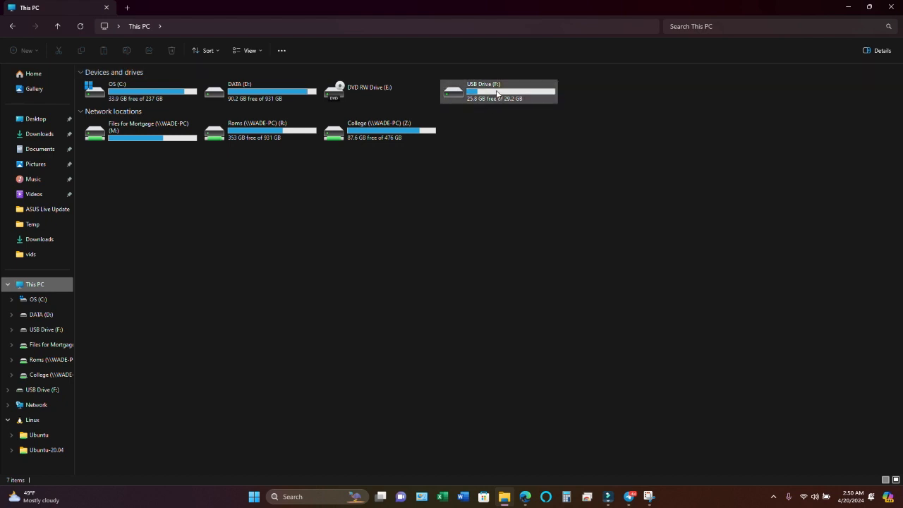
Open Format for USB Drive (F:) and keep FAT32 (Default) as the file system.
{"action": "right_click", "coordinate": [499, 91]}
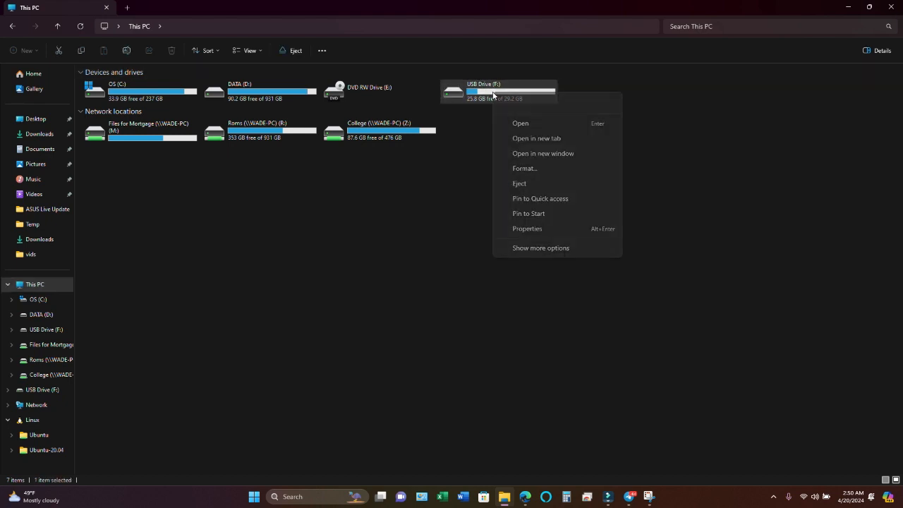
{"action": "left_click", "coordinate": [515, 174]}
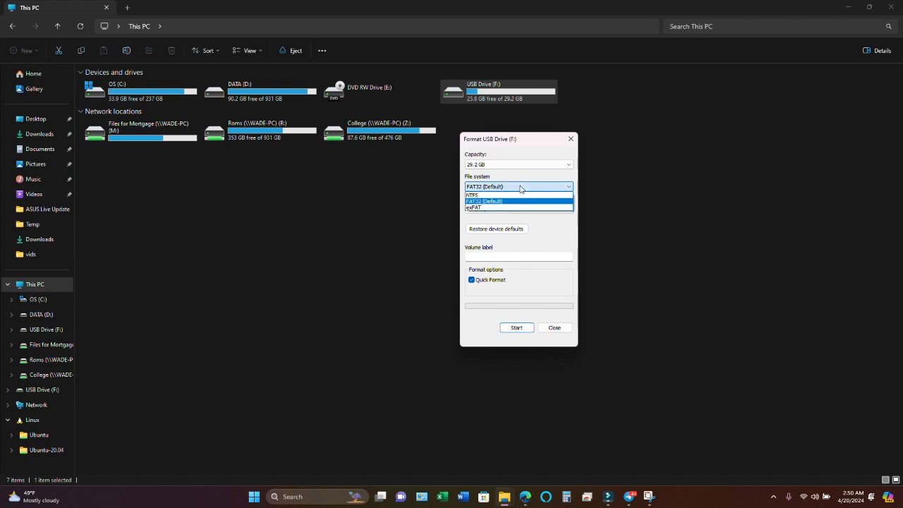
{"action": "left_click", "coordinate": [485, 201]}
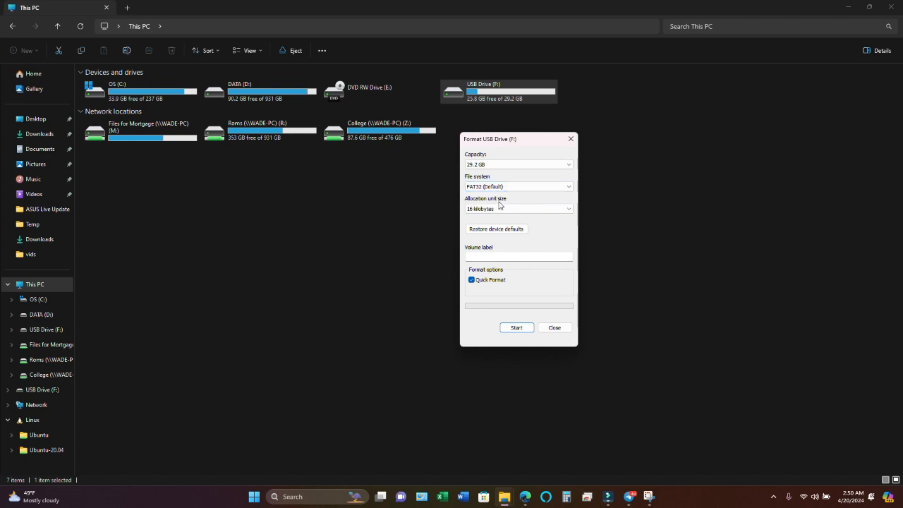
{"action": "mouse_move", "coordinate": [498, 210]}
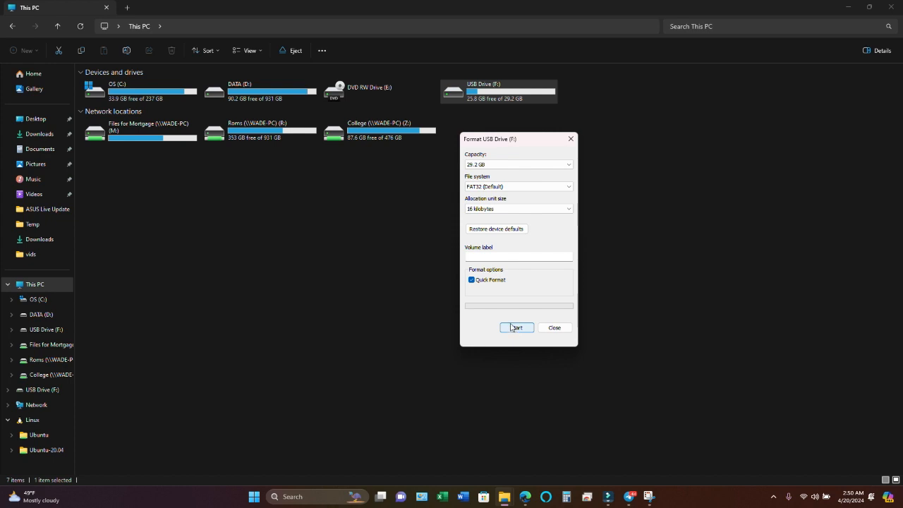
{"action": "mouse_move", "coordinate": [505, 131]}
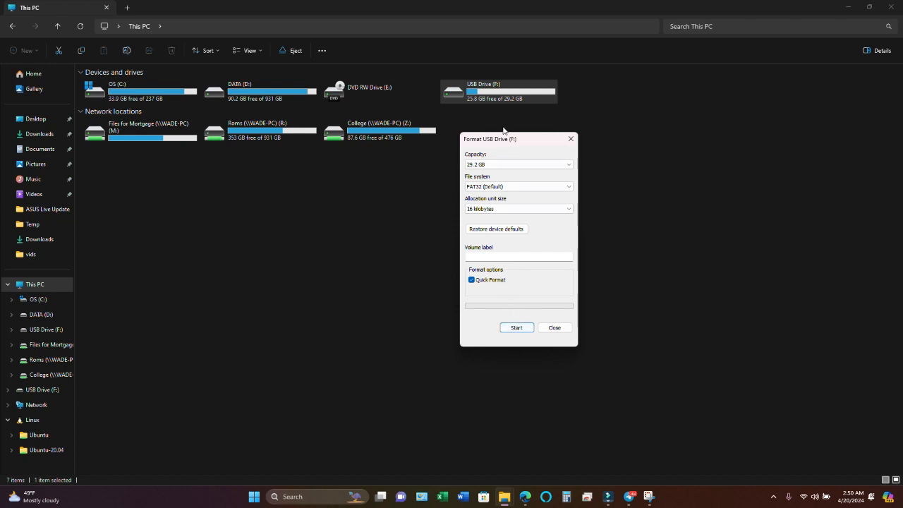
{"action": "mouse_move", "coordinate": [571, 139]}
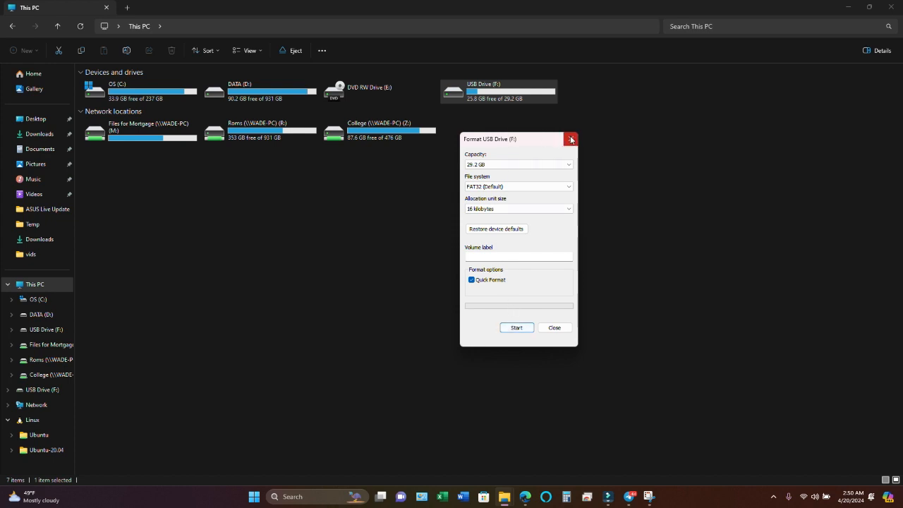
{"action": "mouse_move", "coordinate": [571, 139]}
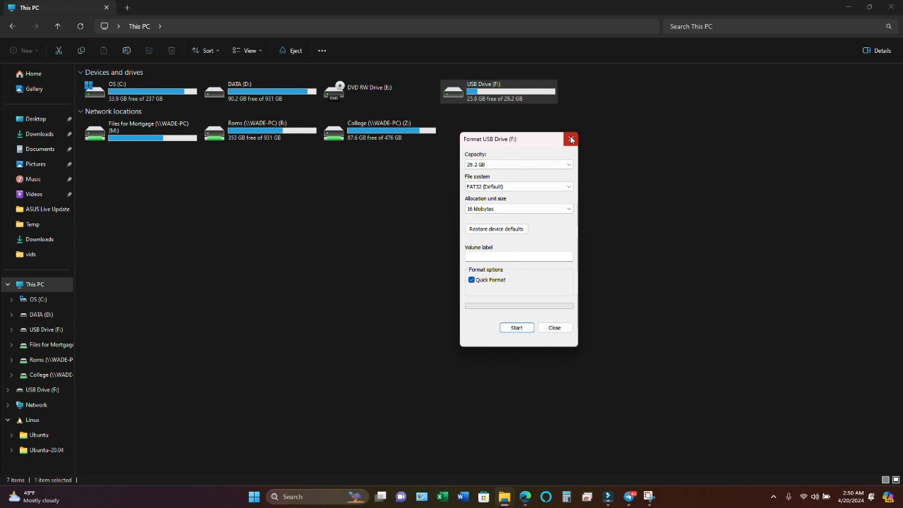
{"action": "mouse_move", "coordinate": [552, 138]}
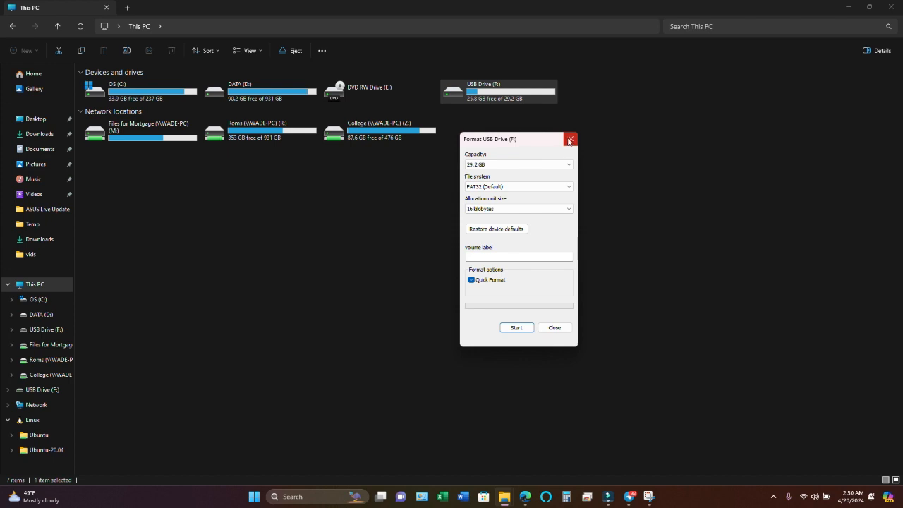
Close the format dialog without formatting and switch to the Functionland GitHub page.
{"action": "left_click", "coordinate": [570, 139]}
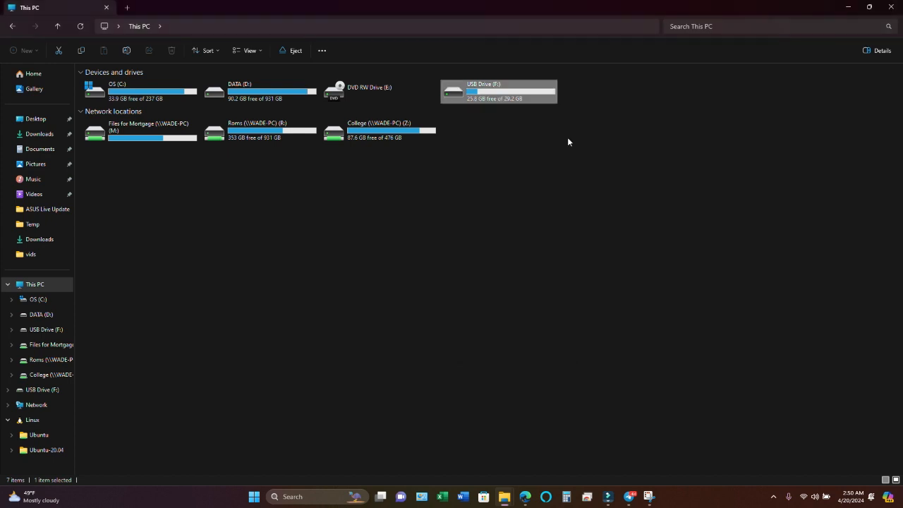
{"action": "mouse_move", "coordinate": [530, 129]}
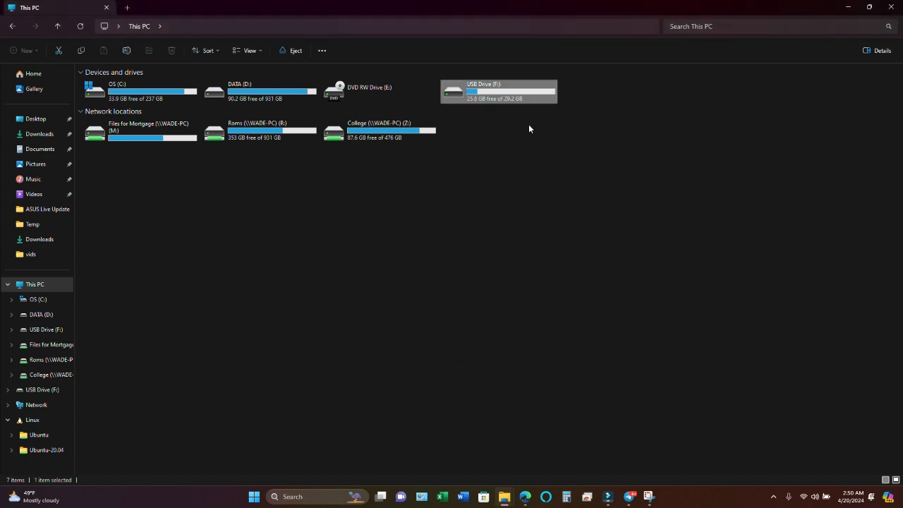
{"action": "mouse_move", "coordinate": [478, 237]}
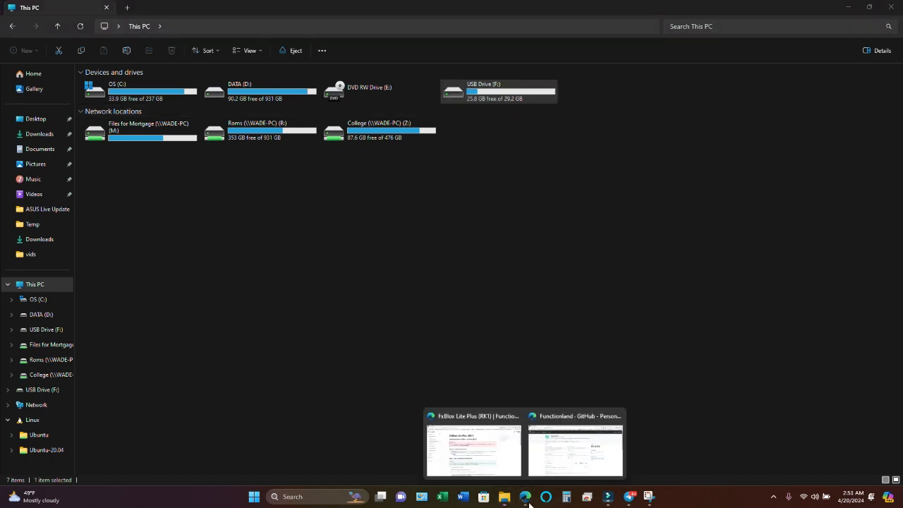
{"action": "left_click", "coordinate": [575, 450]}
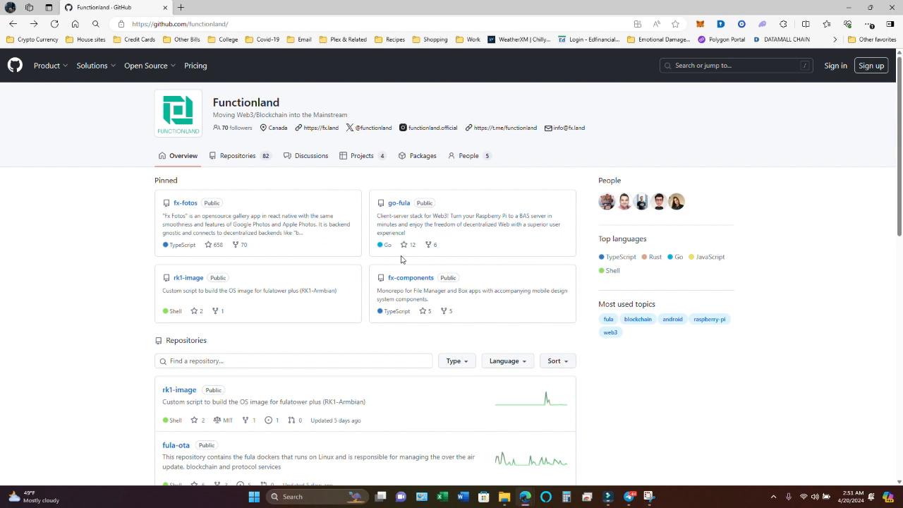
{"action": "mouse_move", "coordinate": [484, 268]}
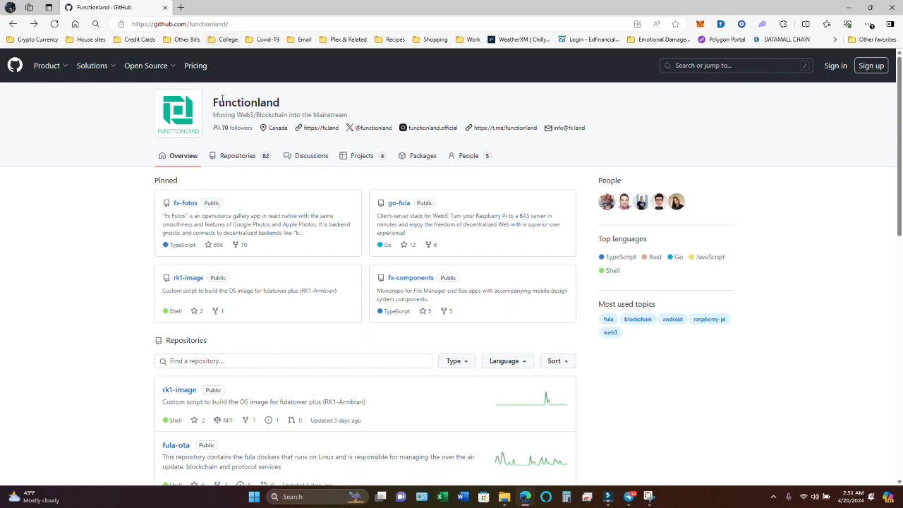
{"action": "mouse_move", "coordinate": [206, 311]}
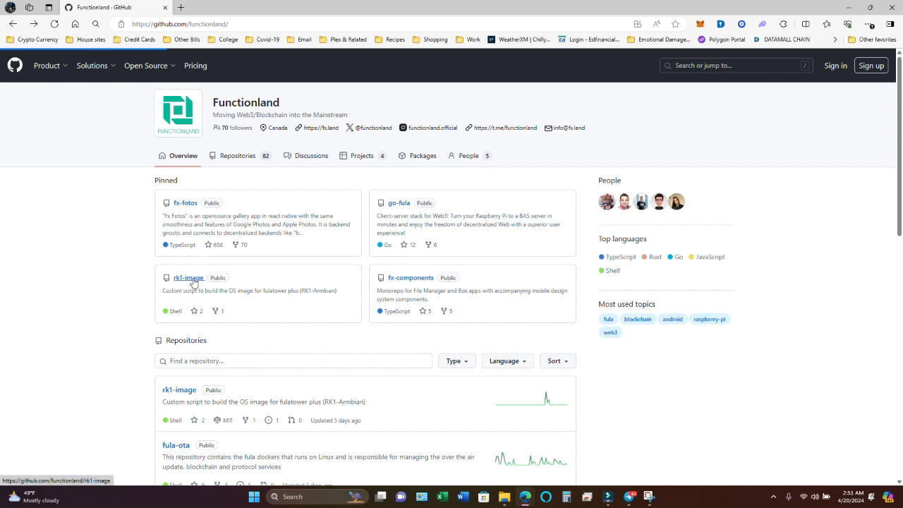
From the rk1-image repository README, follow the link to the latest release v1.54.6.
{"action": "left_click", "coordinate": [189, 277]}
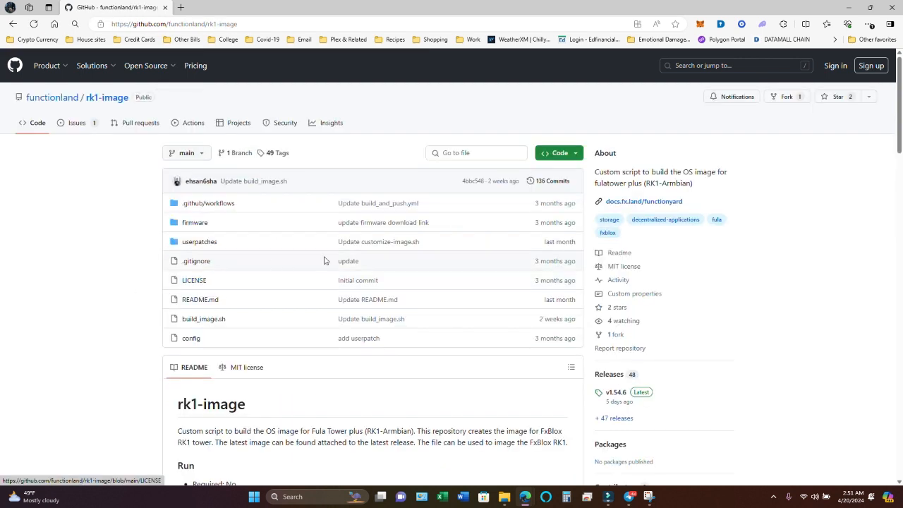
{"action": "scroll", "scroll_direction": "down", "scroll_amount": 3}
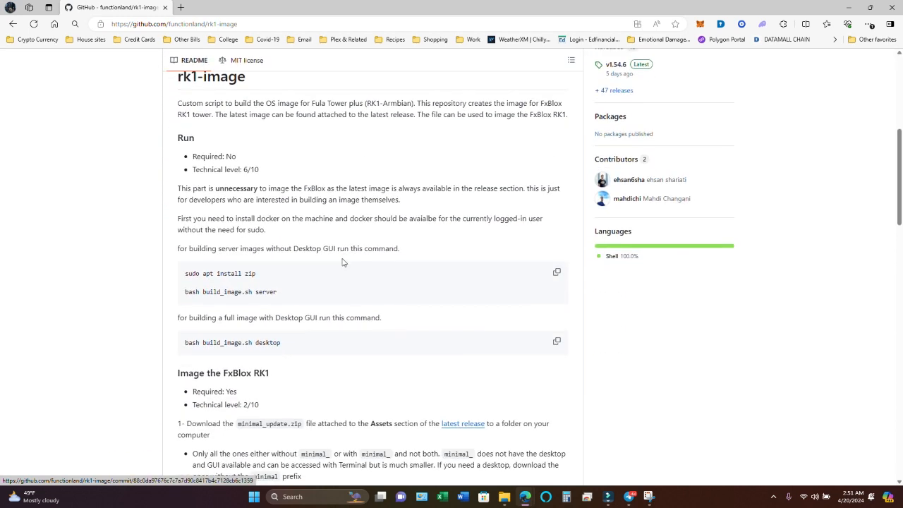
{"action": "scroll", "scroll_direction": "down", "scroll_amount": 3}
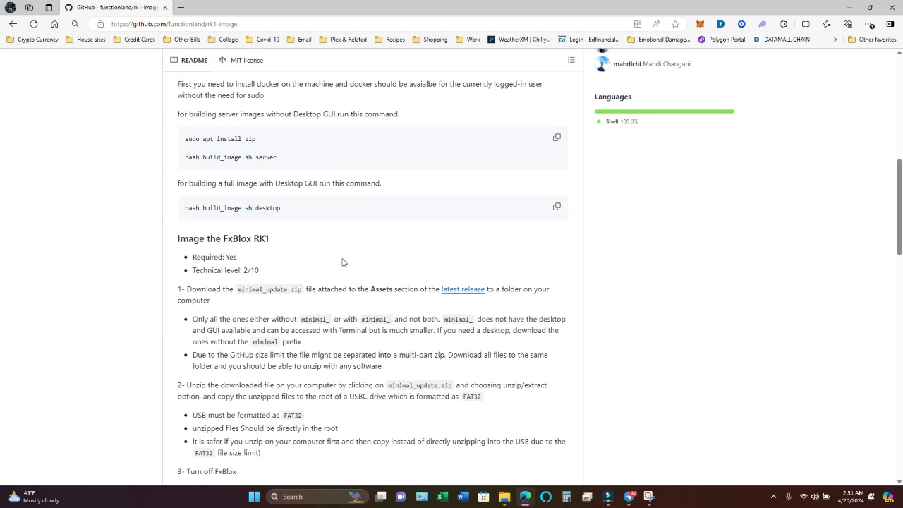
{"action": "scroll", "scroll_direction": "down", "scroll_amount": 3}
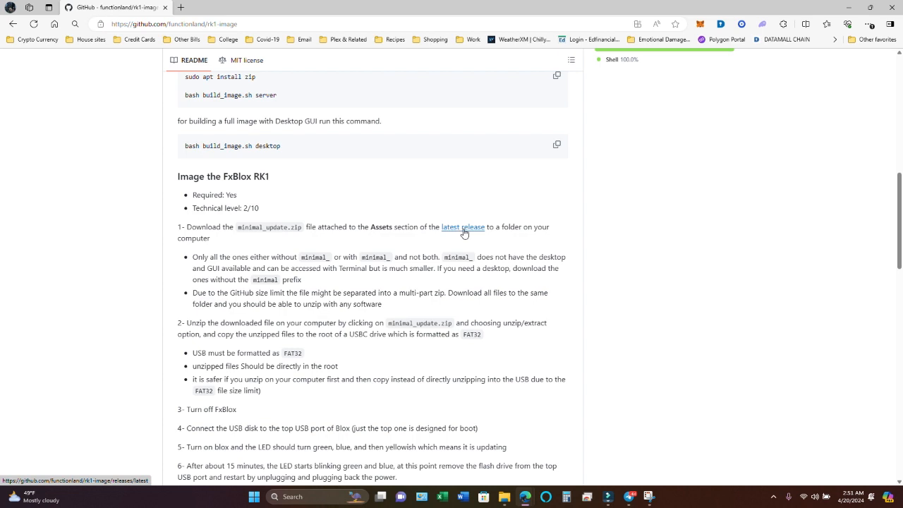
{"action": "left_click", "coordinate": [462, 227]}
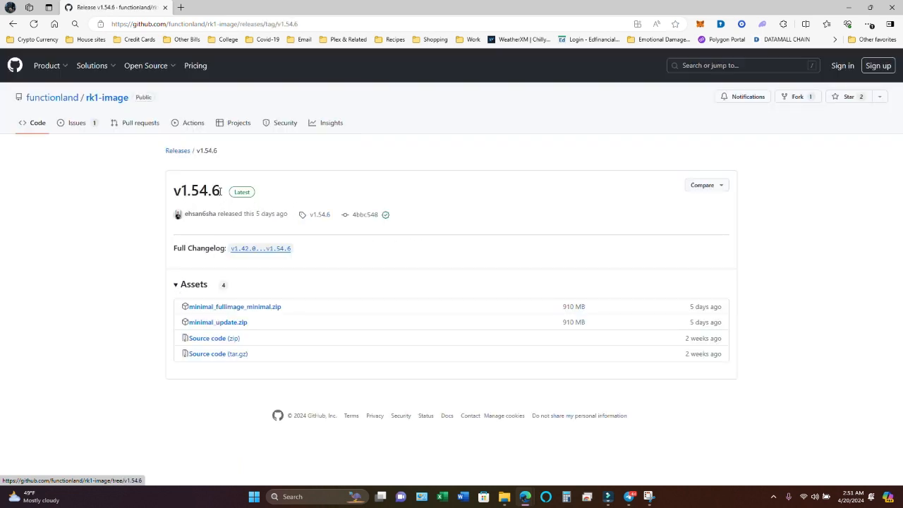
Highlight the release title v1.54.6 on the rk1-image release page.
{"action": "double_click", "coordinate": [196, 190]}
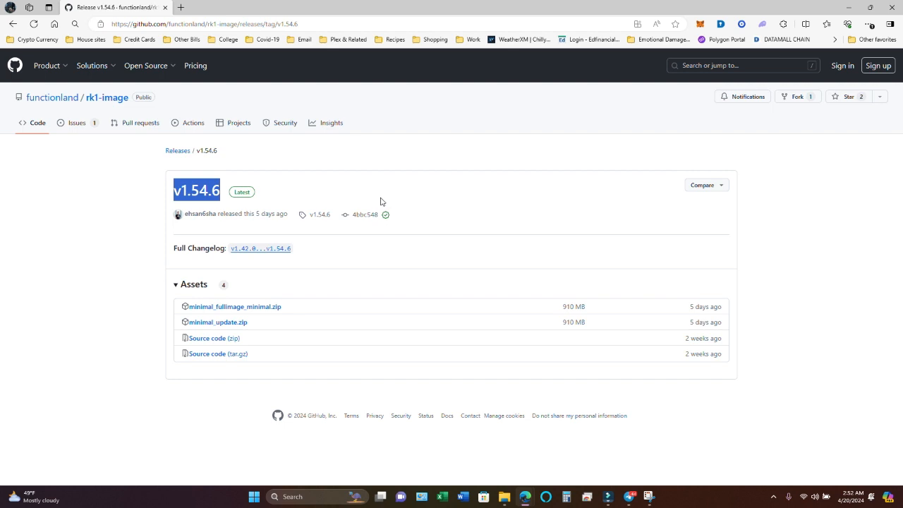
{"action": "mouse_move", "coordinate": [292, 208]}
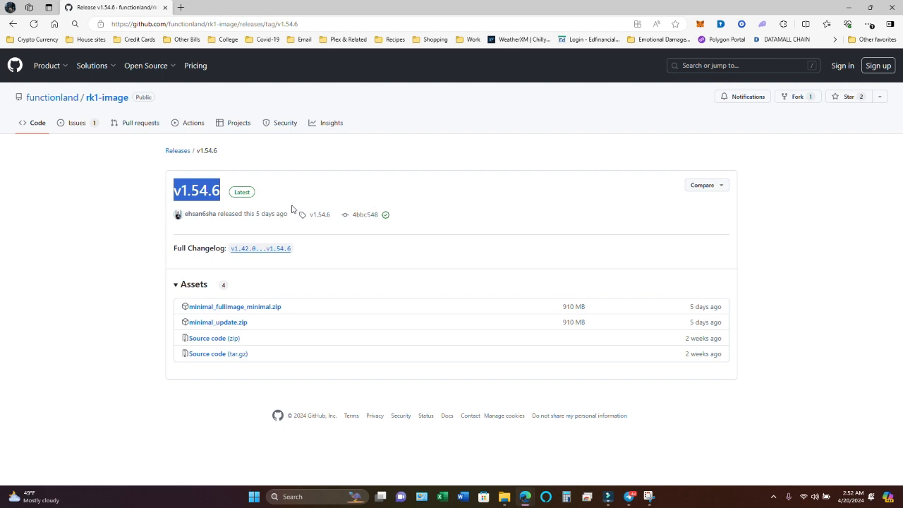
{"action": "mouse_move", "coordinate": [286, 200]}
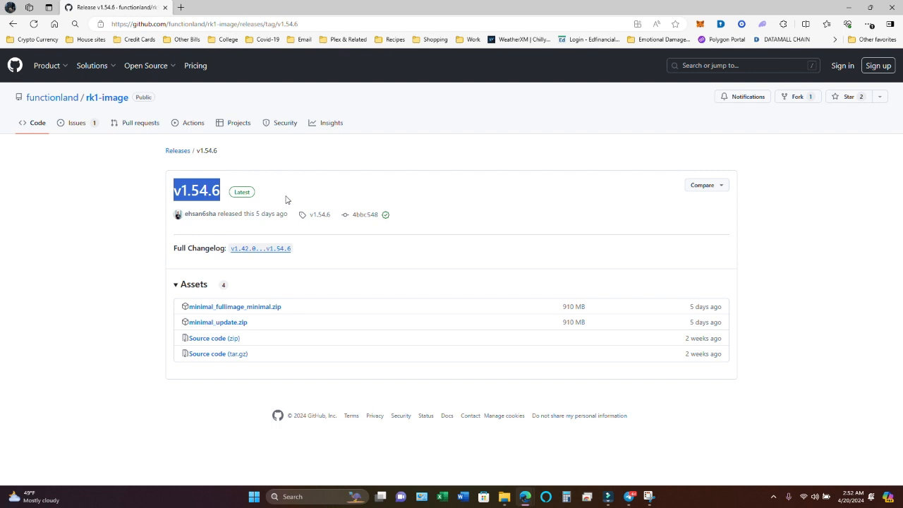
{"action": "mouse_move", "coordinate": [285, 193]}
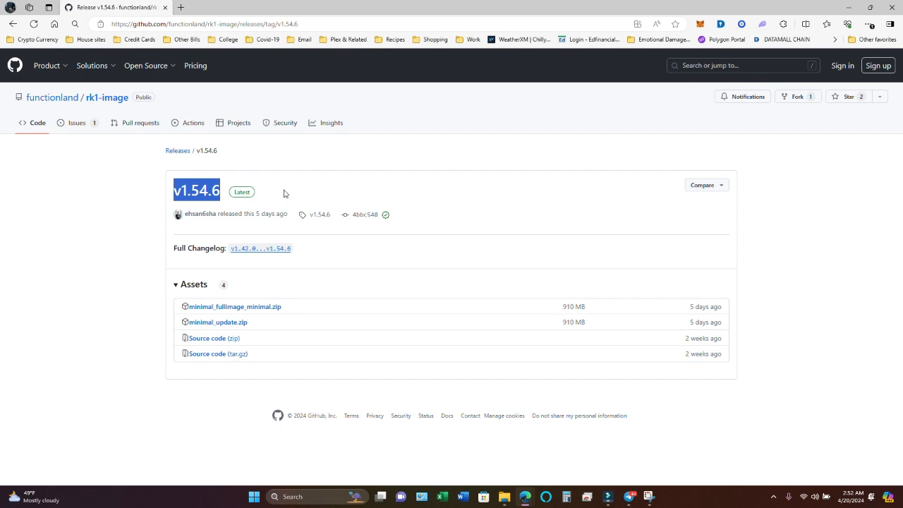
{"action": "mouse_move", "coordinate": [282, 189]}
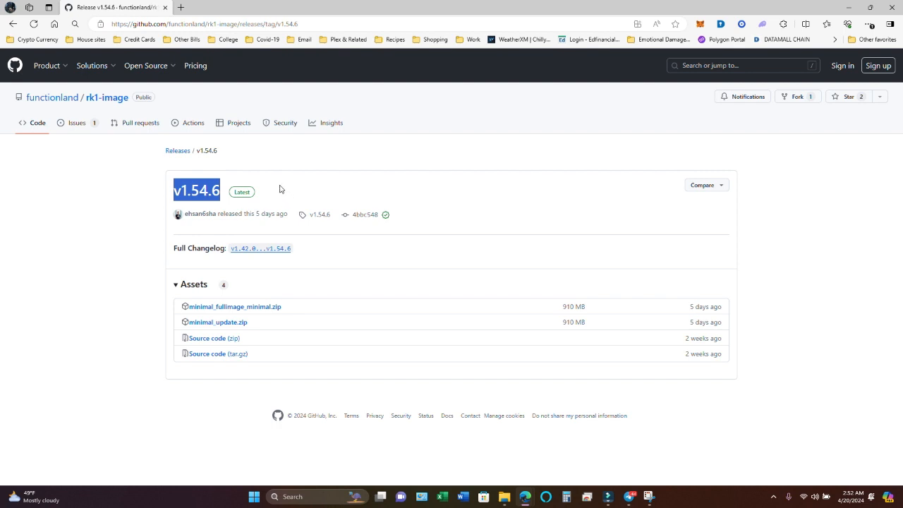
{"action": "mouse_move", "coordinate": [256, 320]}
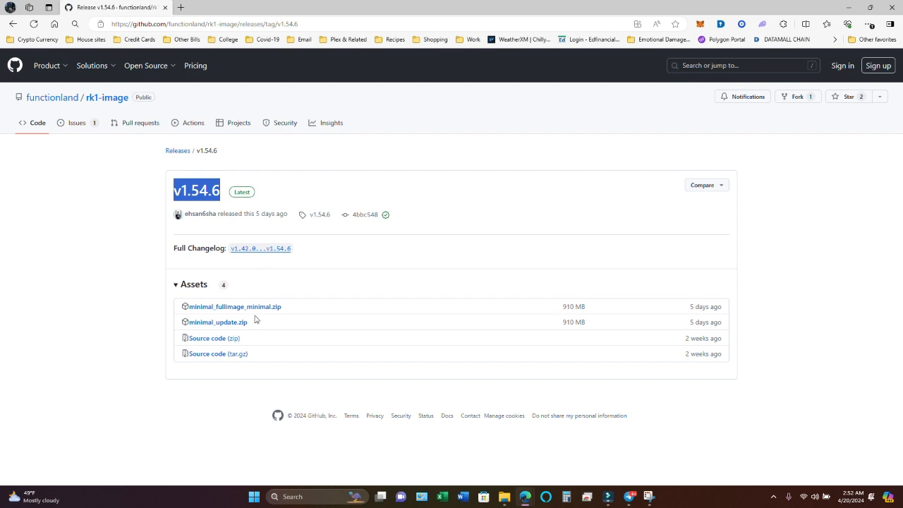
{"action": "mouse_move", "coordinate": [263, 268]}
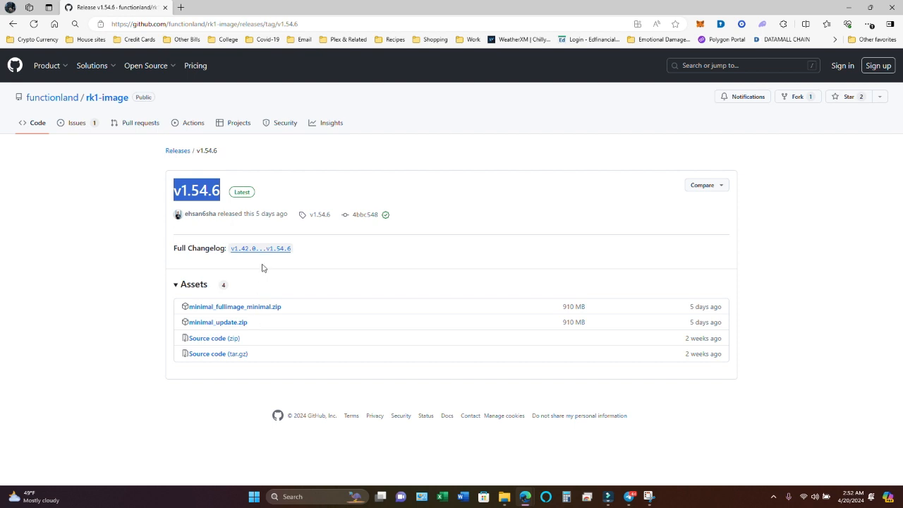
{"action": "mouse_move", "coordinate": [363, 309]}
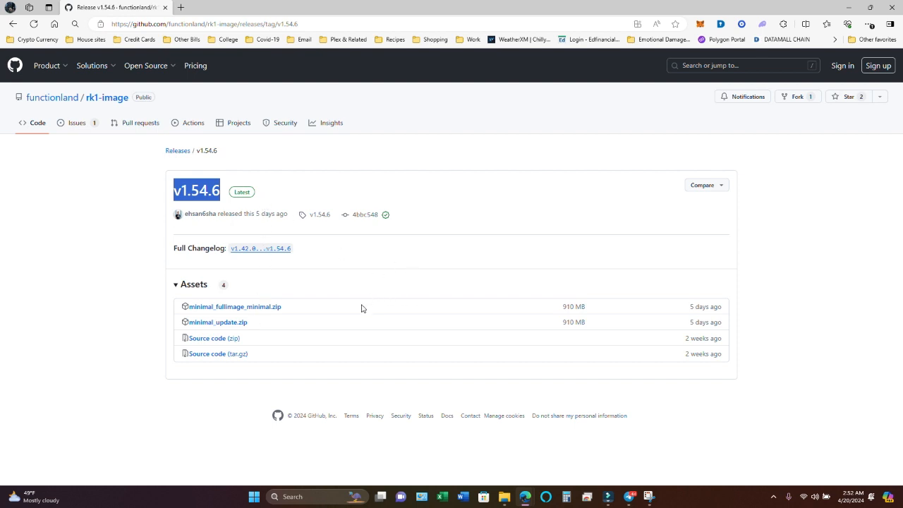
{"action": "mouse_move", "coordinate": [225, 351]}
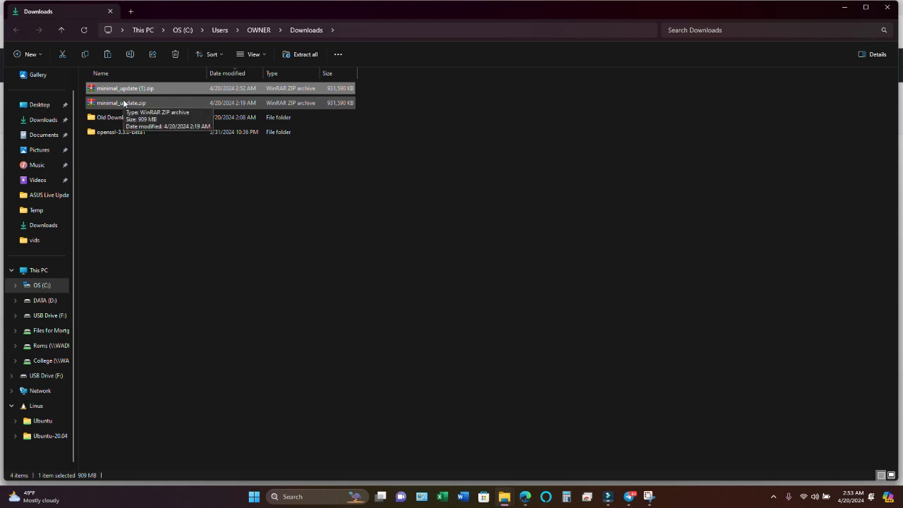
Select the newly downloaded minimal_update (1).zip in the Downloads folder.
{"action": "left_click", "coordinate": [125, 88]}
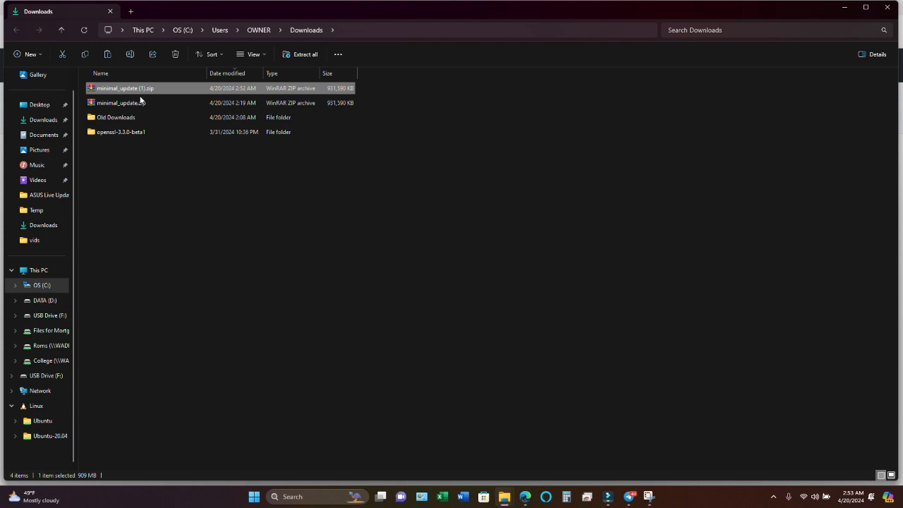
{"action": "mouse_move", "coordinate": [424, 255]}
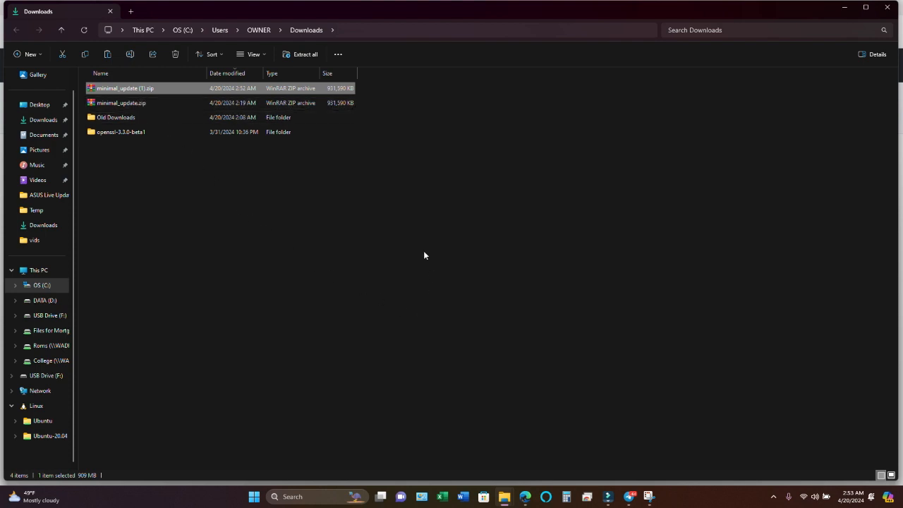
{"action": "mouse_move", "coordinate": [233, 194]}
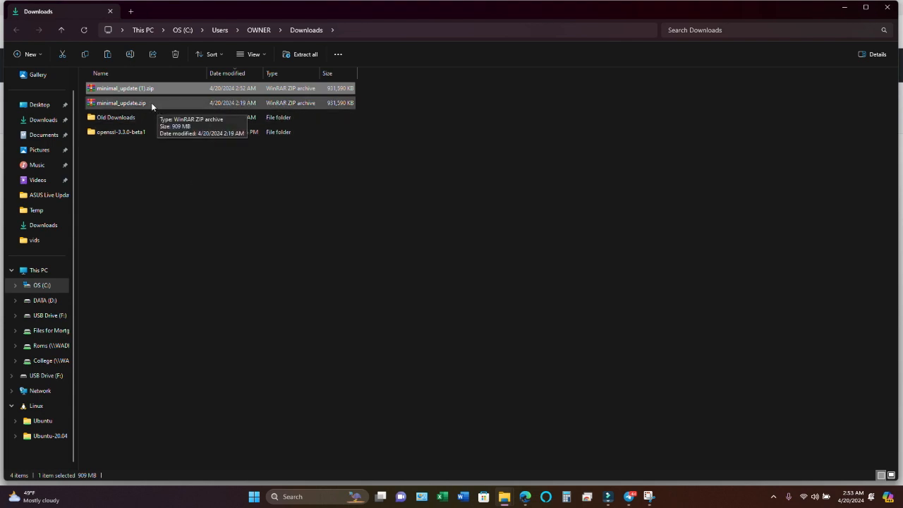
{"action": "mouse_move", "coordinate": [146, 103]}
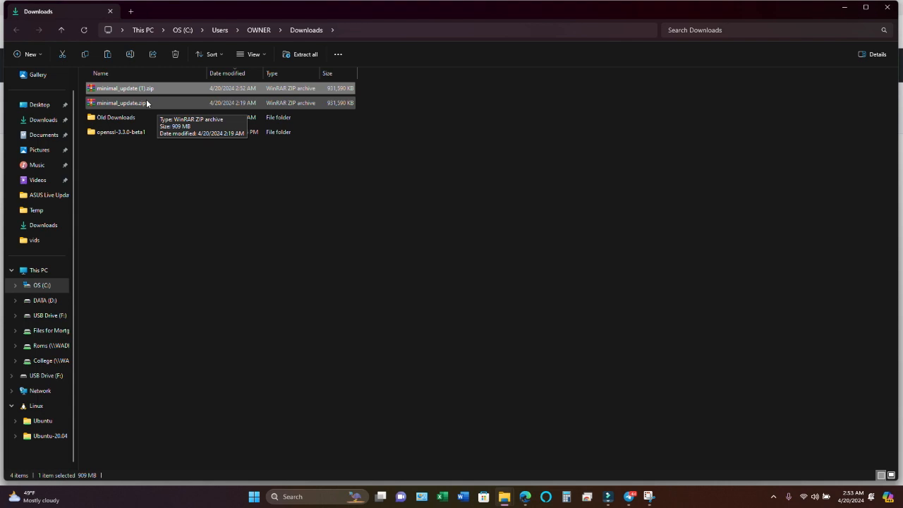
{"action": "mouse_move", "coordinate": [146, 104]}
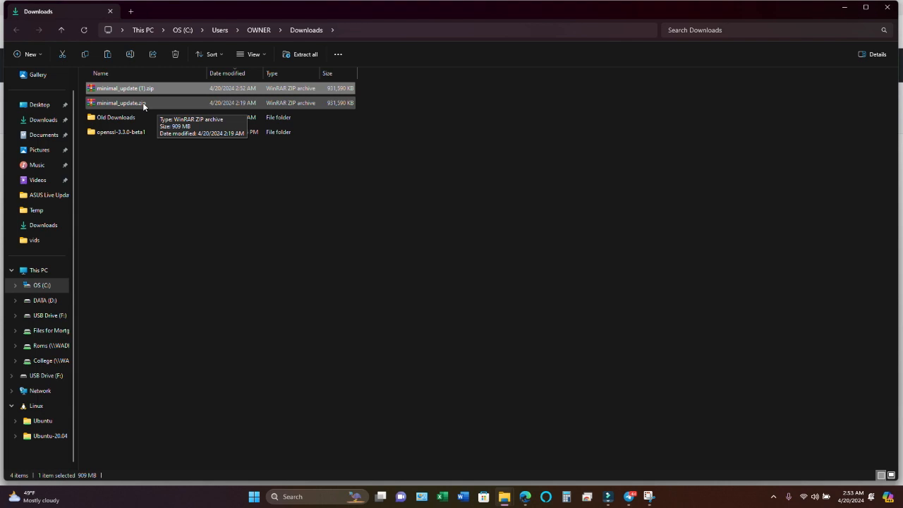
{"action": "mouse_move", "coordinate": [145, 102]}
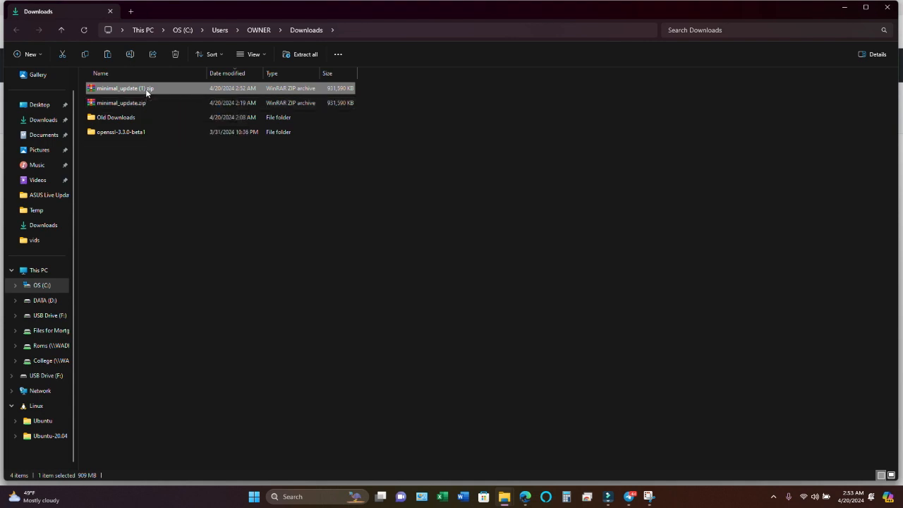
Start Extract All on minimal_update (1).zip and choose the desktop RK1 folder as destination.
{"action": "right_click", "coordinate": [125, 87]}
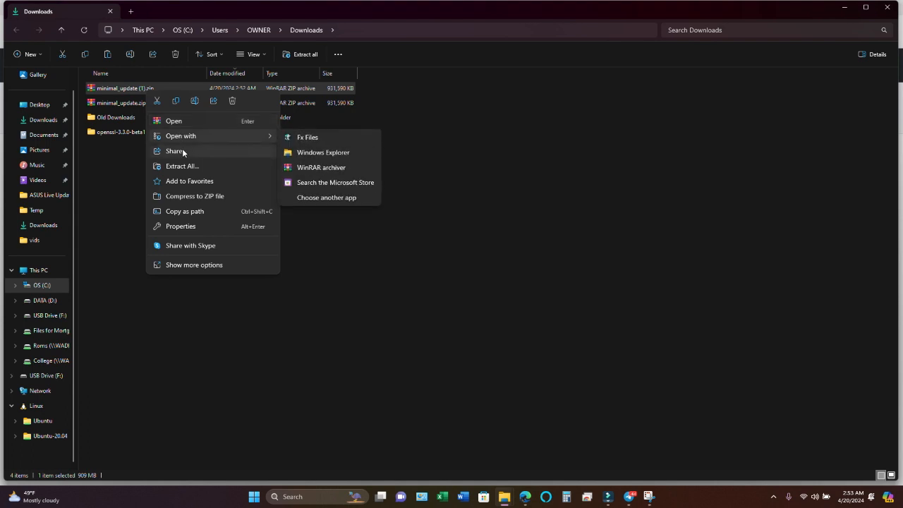
{"action": "mouse_move", "coordinate": [182, 166]}
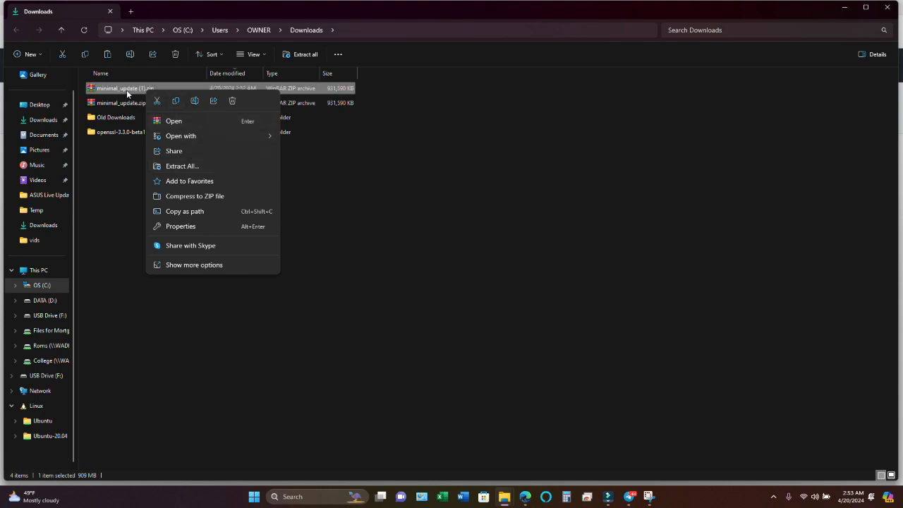
{"action": "mouse_move", "coordinate": [127, 92]}
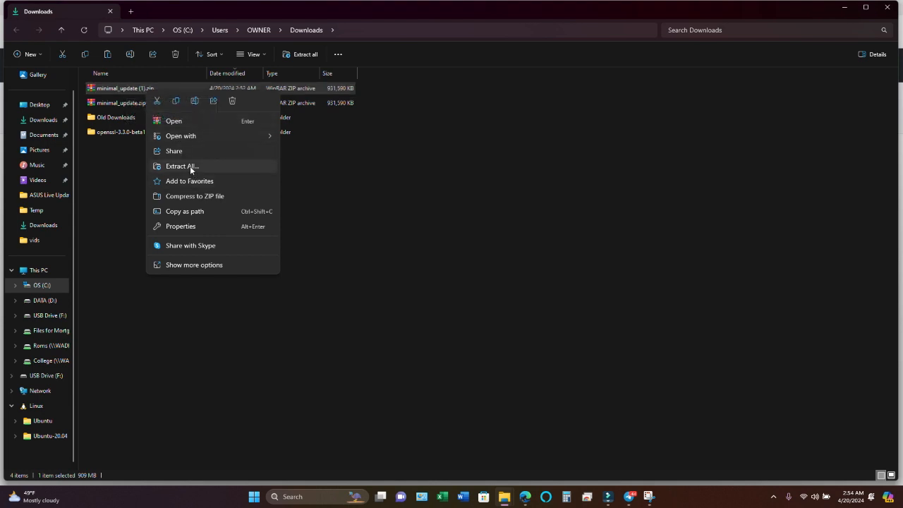
{"action": "left_click", "coordinate": [182, 166]}
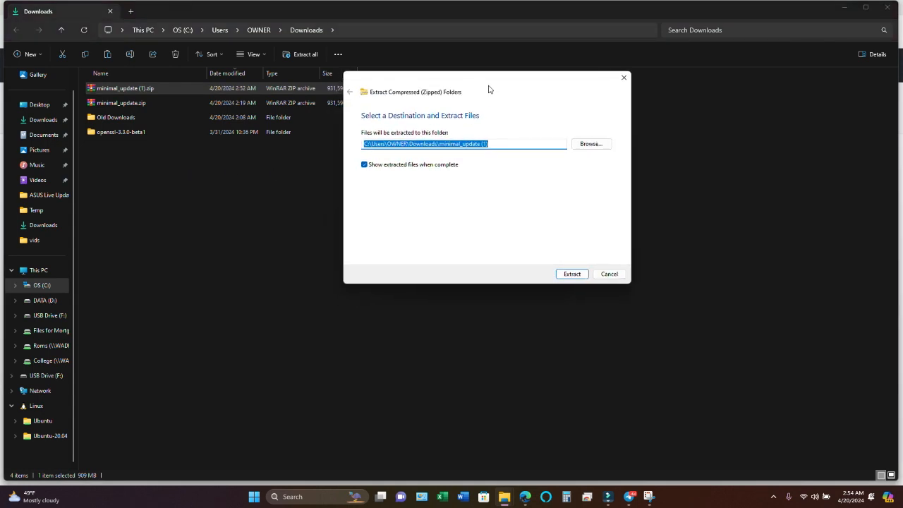
{"action": "mouse_move", "coordinate": [475, 179]}
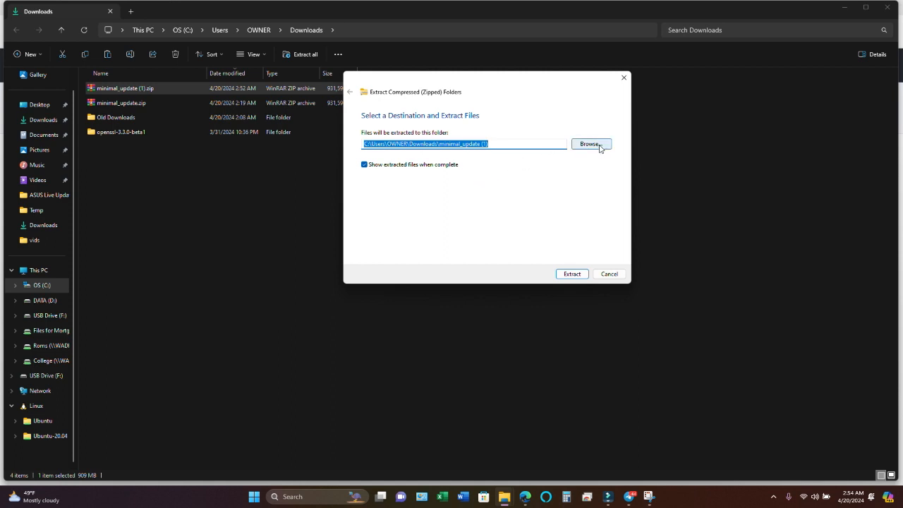
{"action": "left_click", "coordinate": [591, 144]}
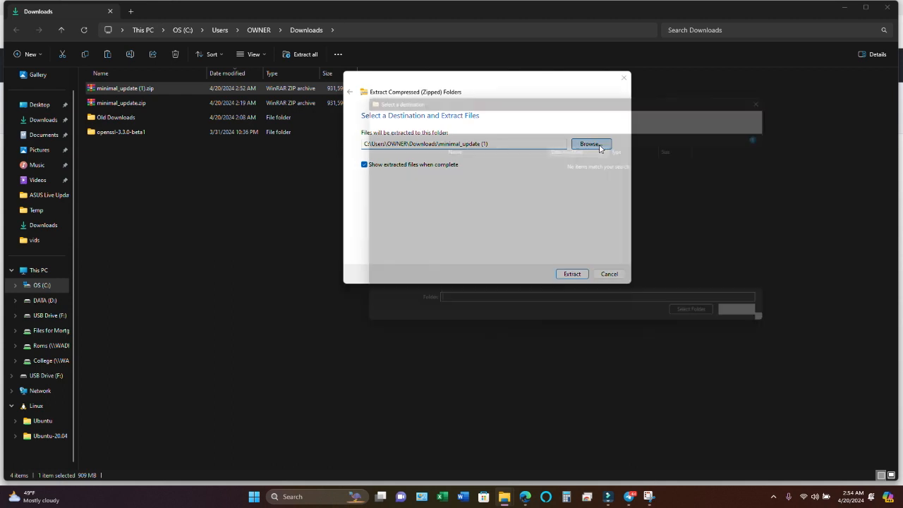
{"action": "left_click", "coordinate": [590, 144]}
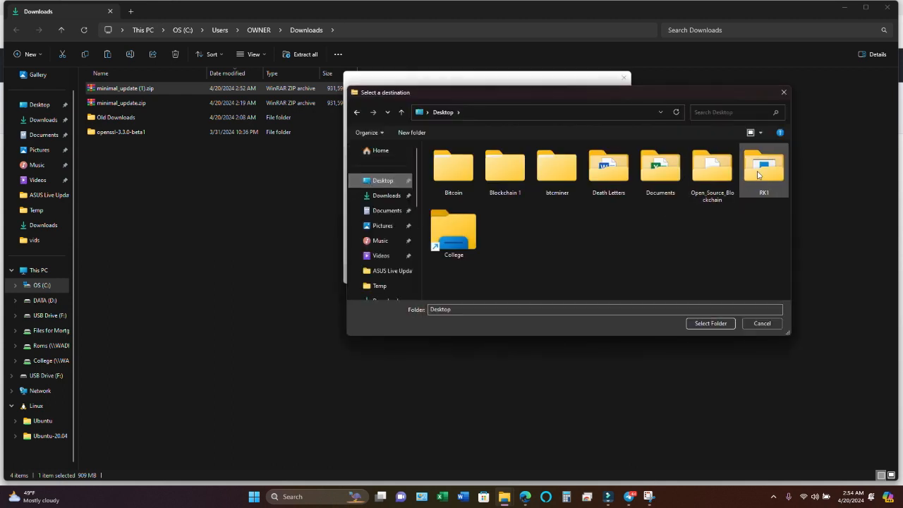
{"action": "mouse_move", "coordinate": [764, 169]}
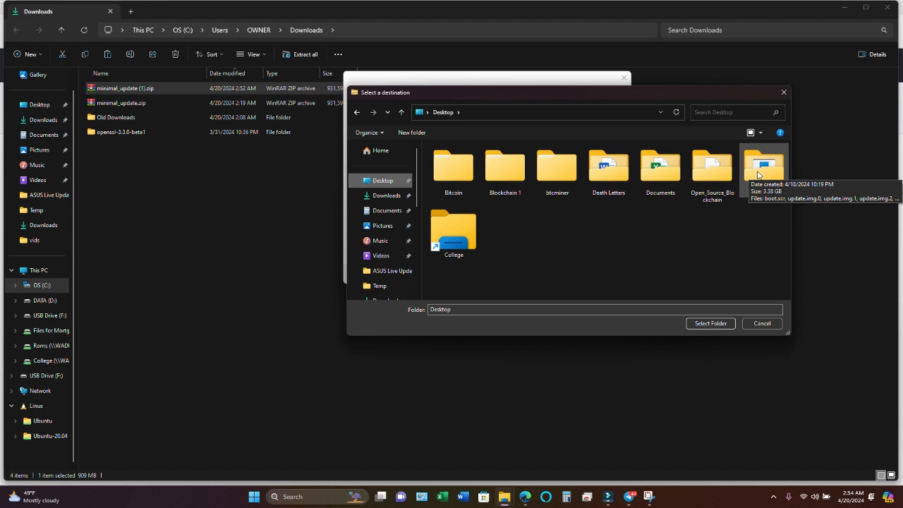
{"action": "double_click", "coordinate": [764, 166]}
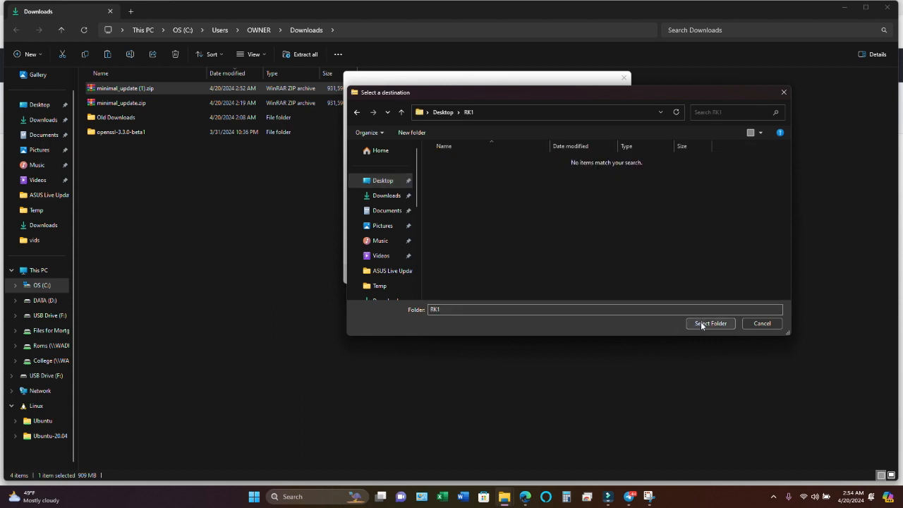
{"action": "left_click", "coordinate": [710, 323]}
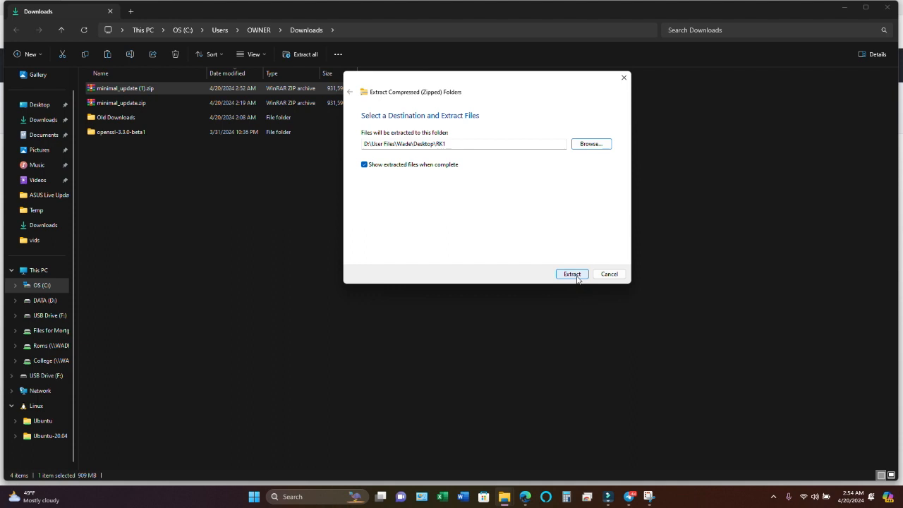
Extract the archive into RK1, replacing the five same-named files already there.
{"action": "left_click", "coordinate": [572, 274]}
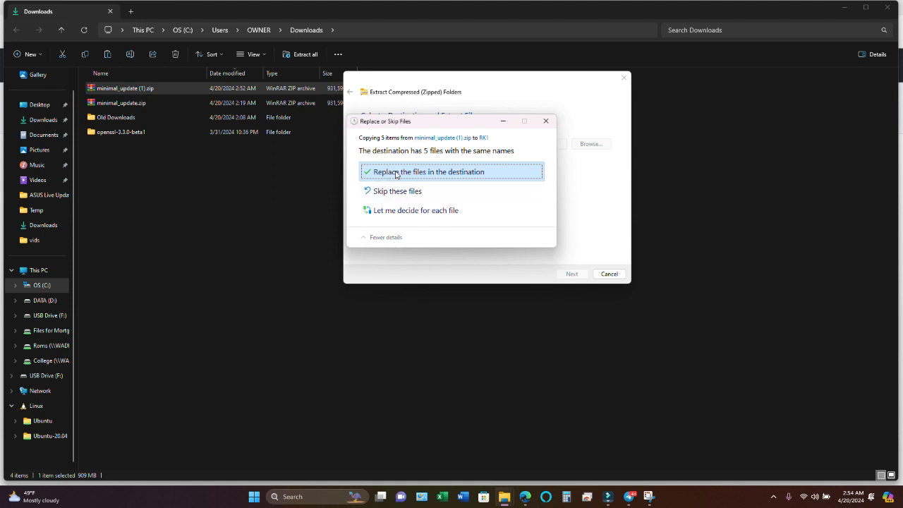
{"action": "mouse_move", "coordinate": [397, 190]}
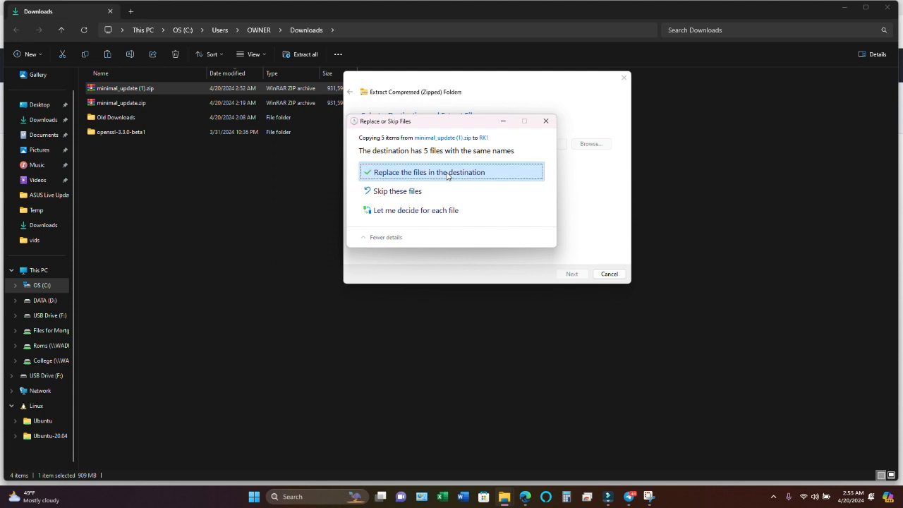
{"action": "left_click", "coordinate": [429, 173]}
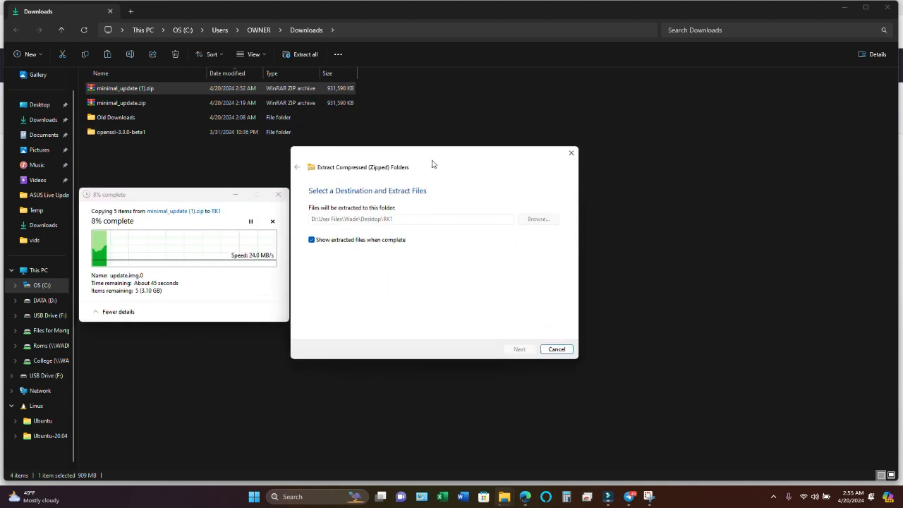
{"action": "mouse_move", "coordinate": [806, 129]}
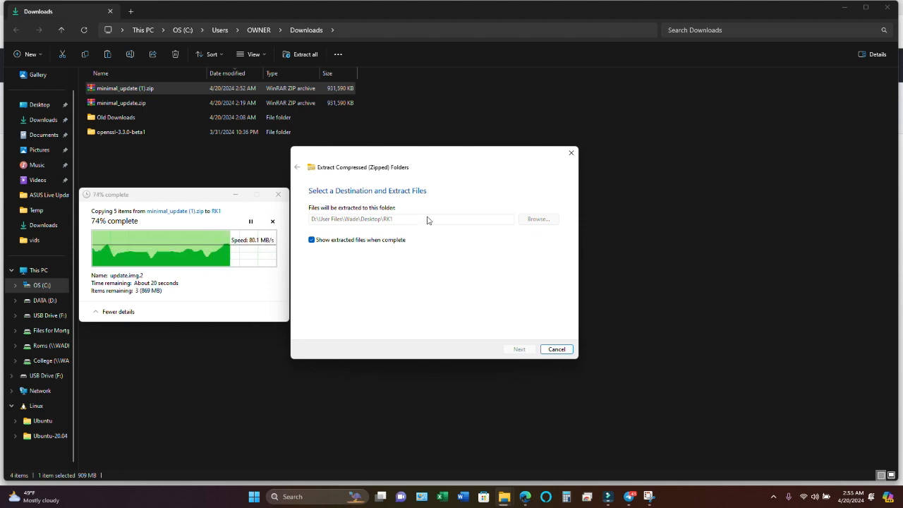
{"action": "mouse_move", "coordinate": [411, 302]}
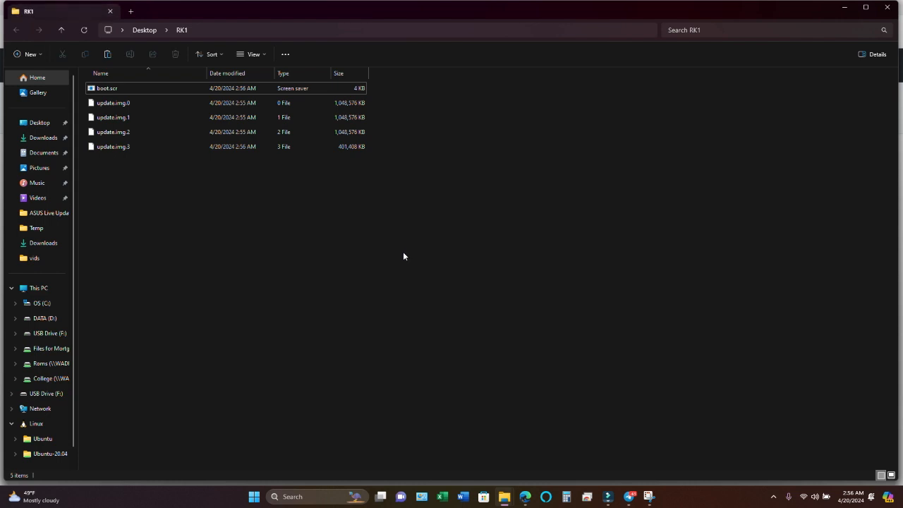
{"action": "mouse_move", "coordinate": [402, 258]}
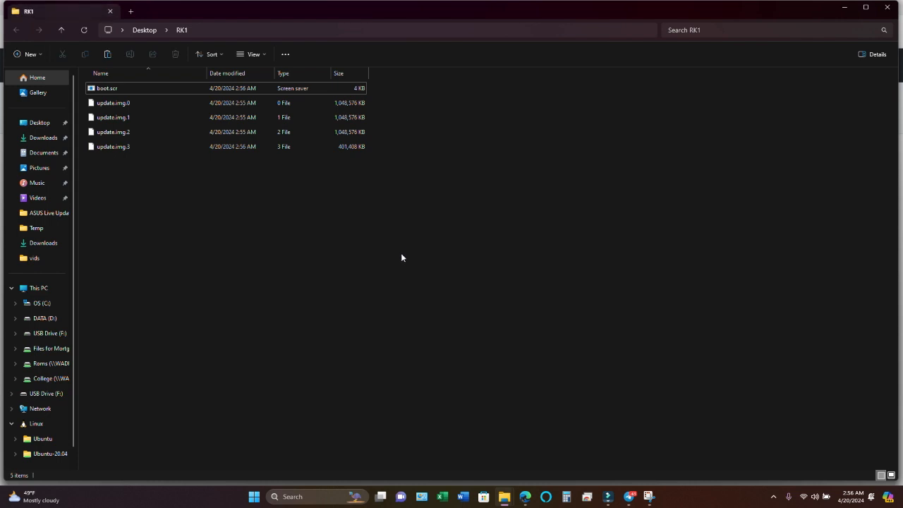
{"action": "mouse_move", "coordinate": [401, 261]}
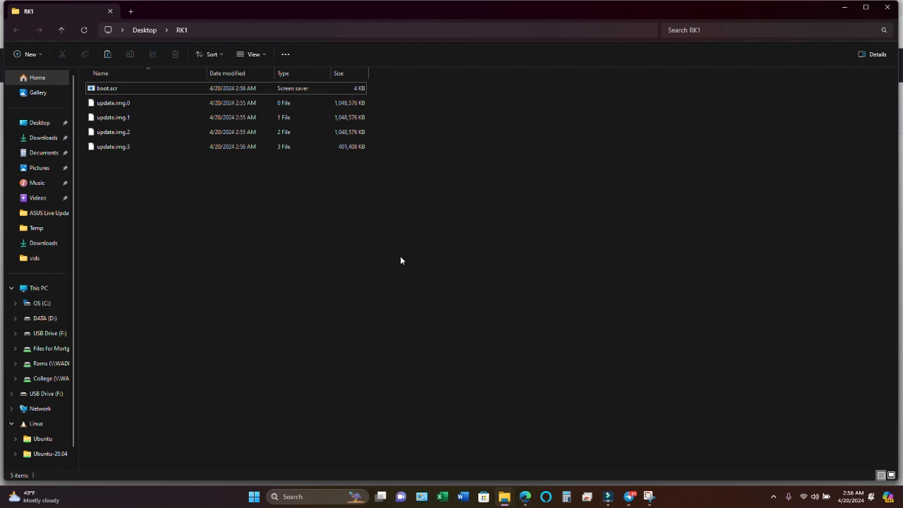
{"action": "mouse_move", "coordinate": [605, 85]}
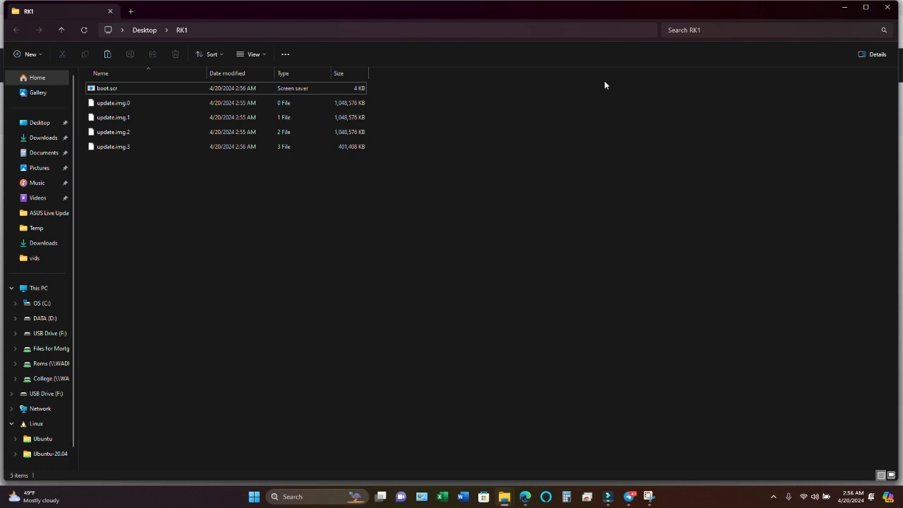
{"action": "mouse_move", "coordinate": [649, 17]}
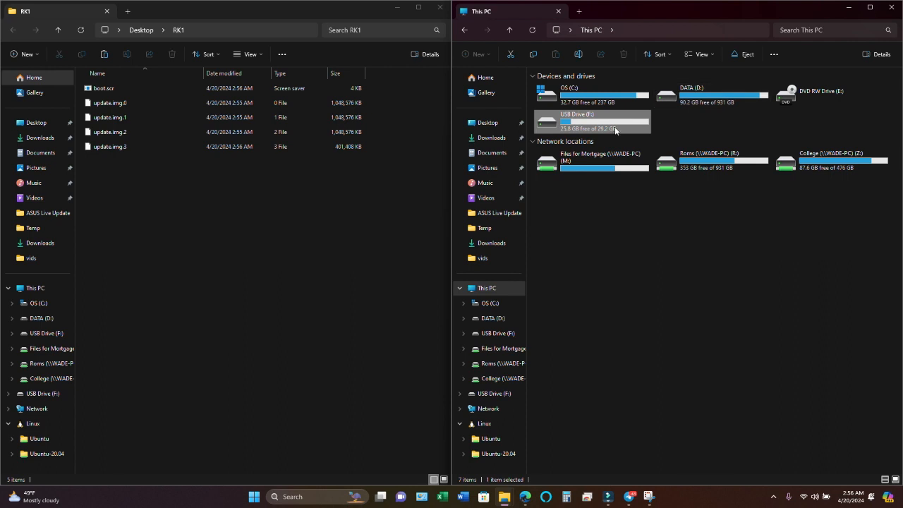
Copy all five RK1 files to the USB Drive (F:) root, skipping same-named existing files.
{"action": "double_click", "coordinate": [577, 120]}
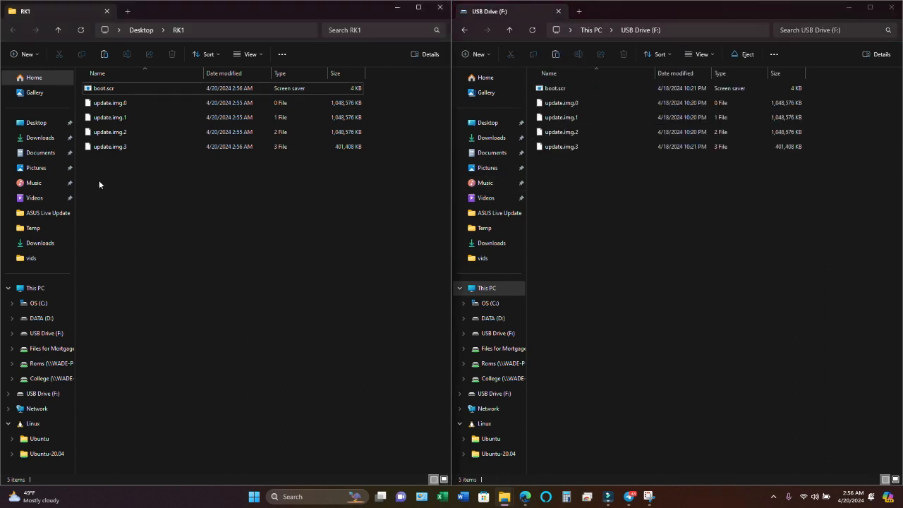
{"action": "key", "text": "ctrl+a"}
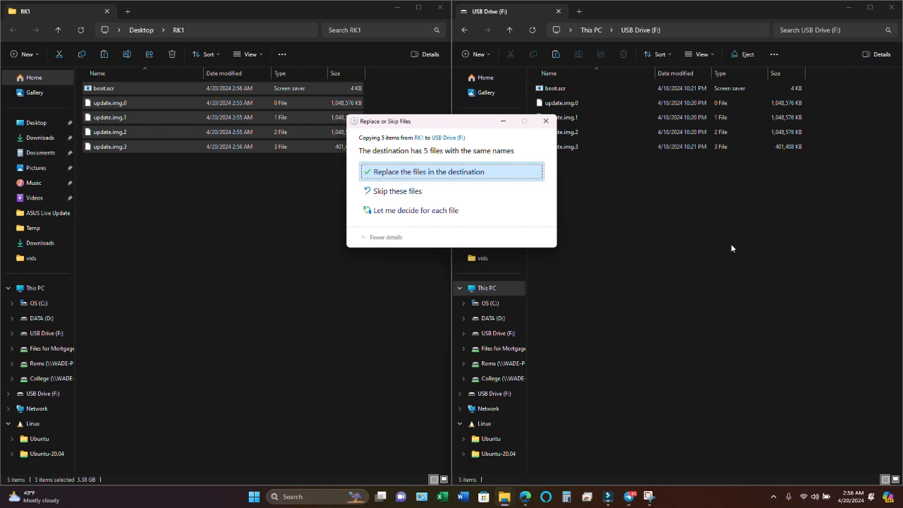
{"action": "mouse_move", "coordinate": [727, 224]}
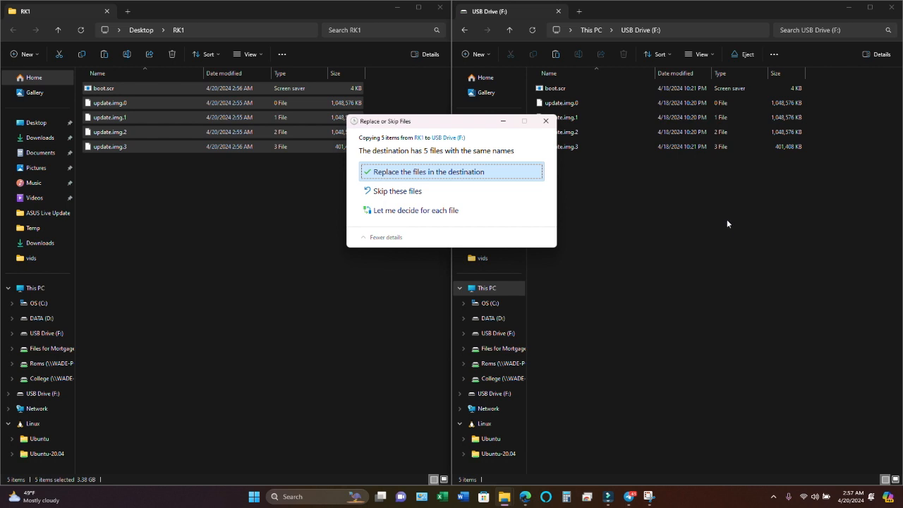
{"action": "mouse_move", "coordinate": [421, 195]}
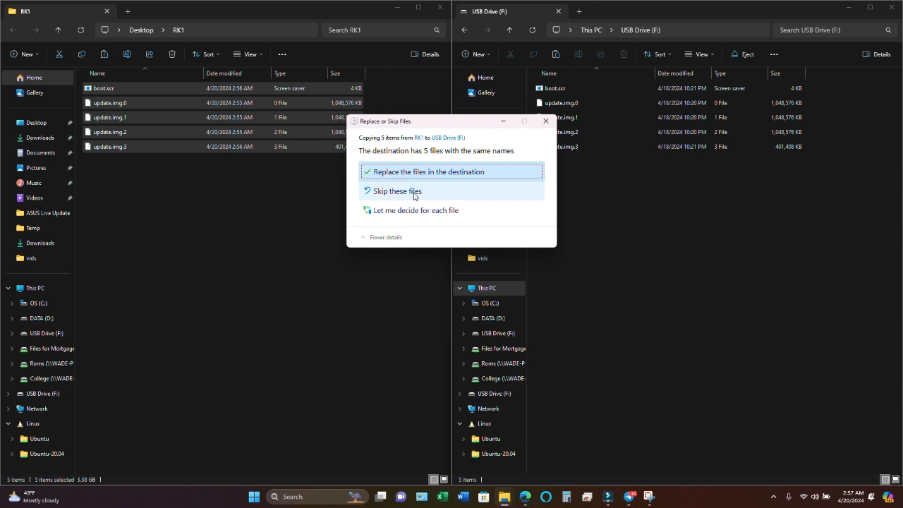
{"action": "left_click", "coordinate": [427, 171]}
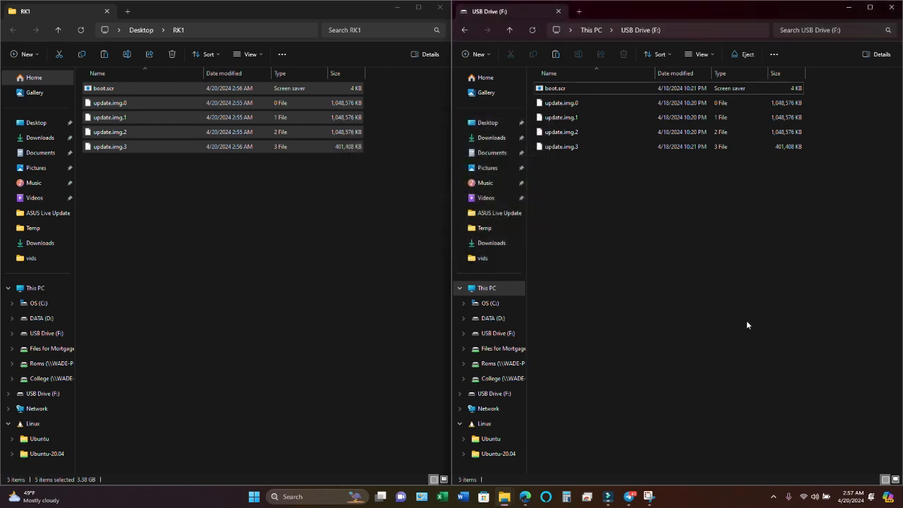
{"action": "mouse_move", "coordinate": [740, 307]}
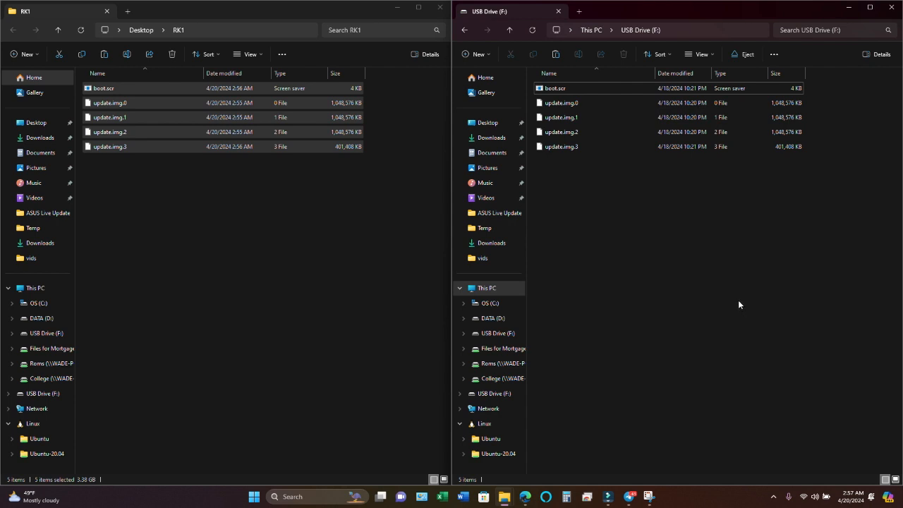
{"action": "mouse_move", "coordinate": [666, 231]}
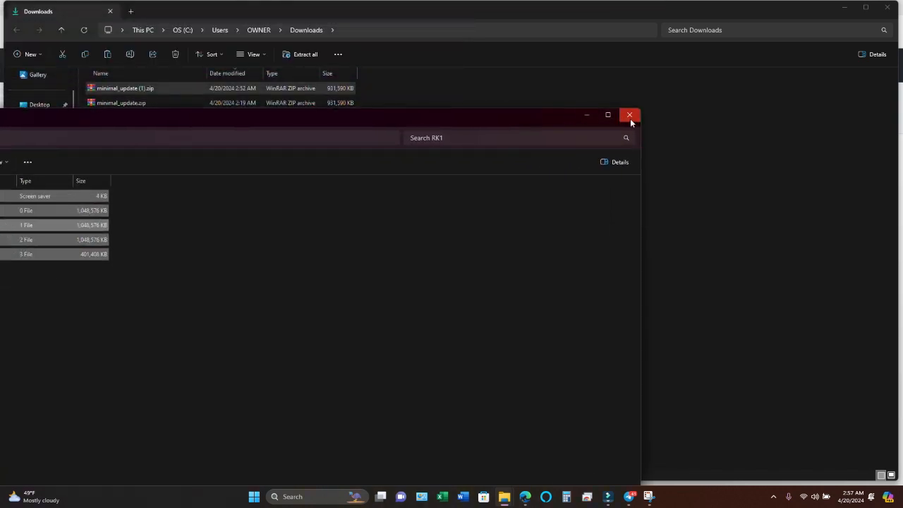
Close the RK1 folder window, returning to Downloads.
{"action": "left_click", "coordinate": [629, 115]}
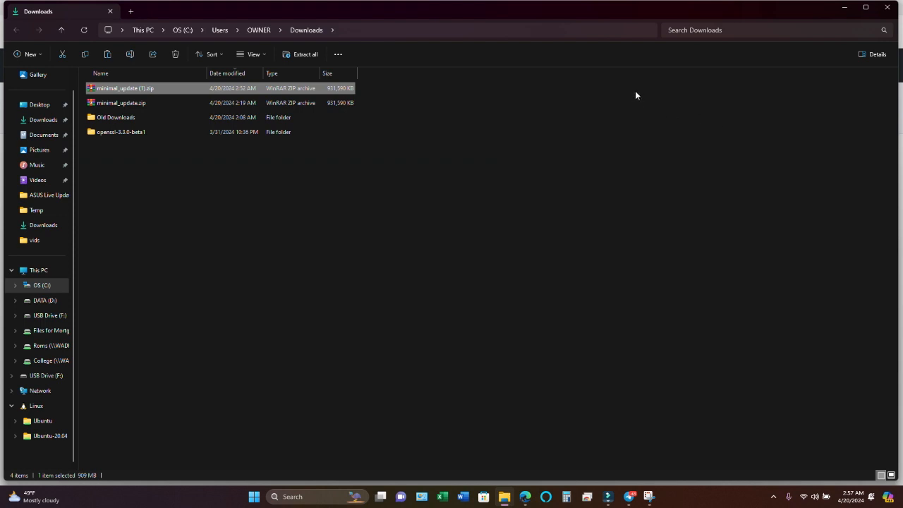
{"action": "mouse_move", "coordinate": [621, 96]}
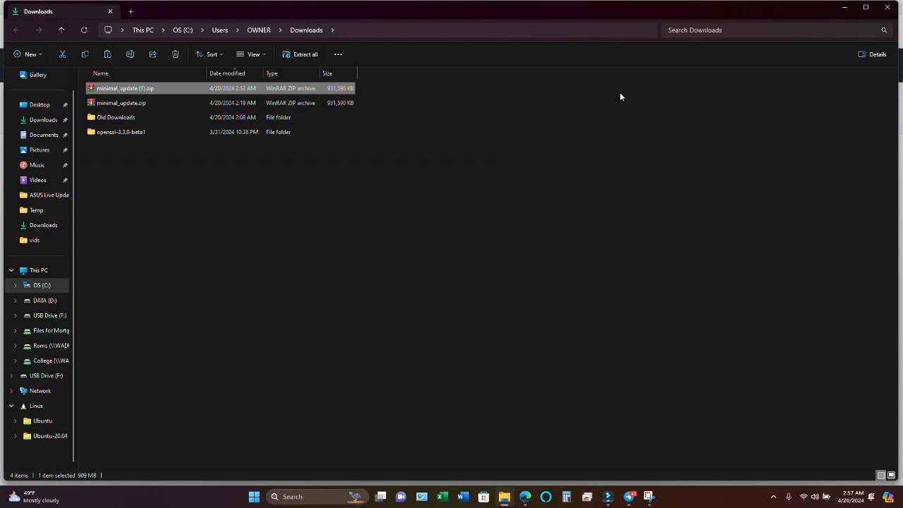
{"action": "mouse_move", "coordinate": [598, 102]}
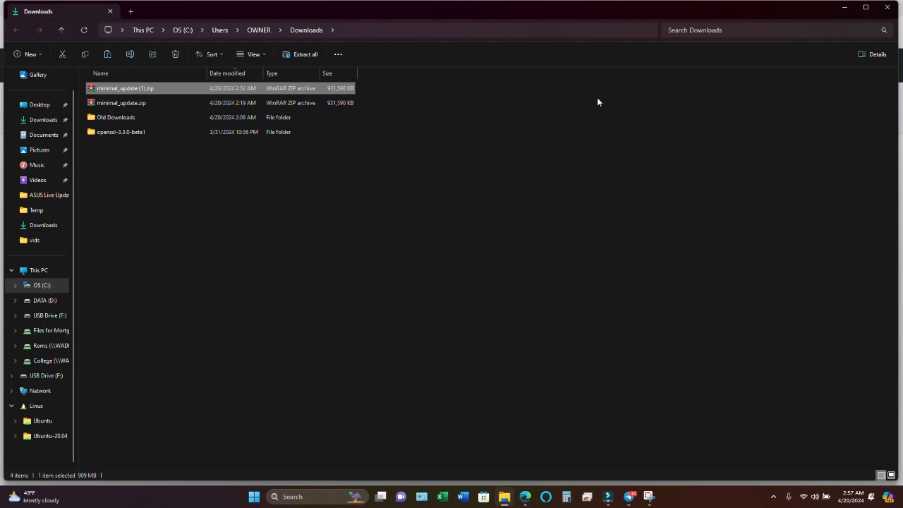
{"action": "mouse_move", "coordinate": [596, 103]}
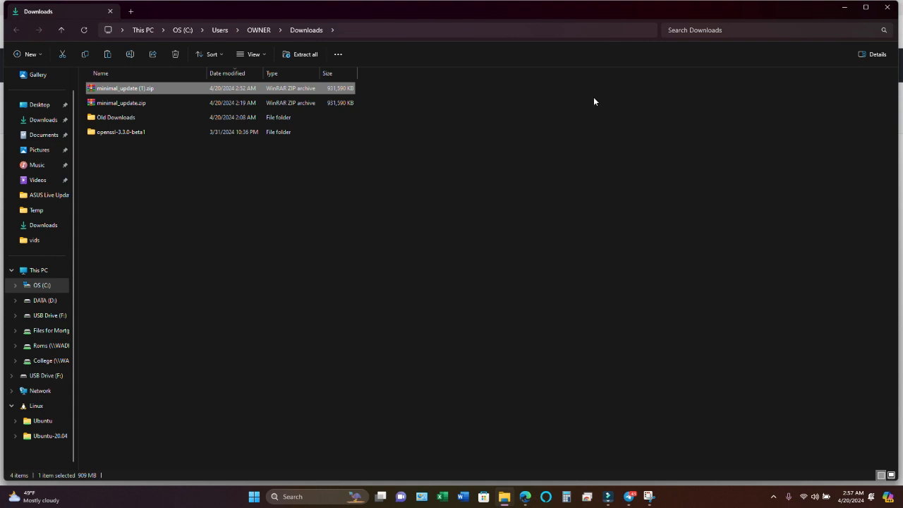
{"action": "mouse_move", "coordinate": [591, 101]}
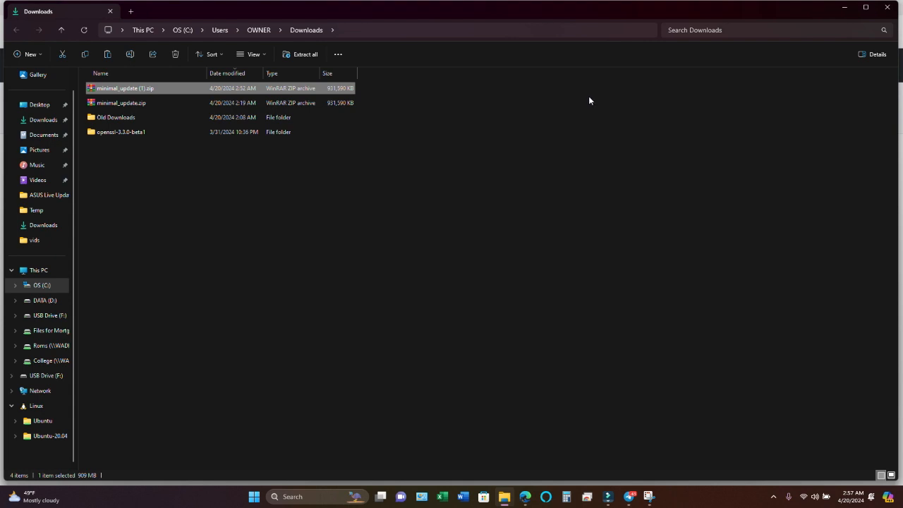
{"action": "mouse_move", "coordinate": [587, 100]}
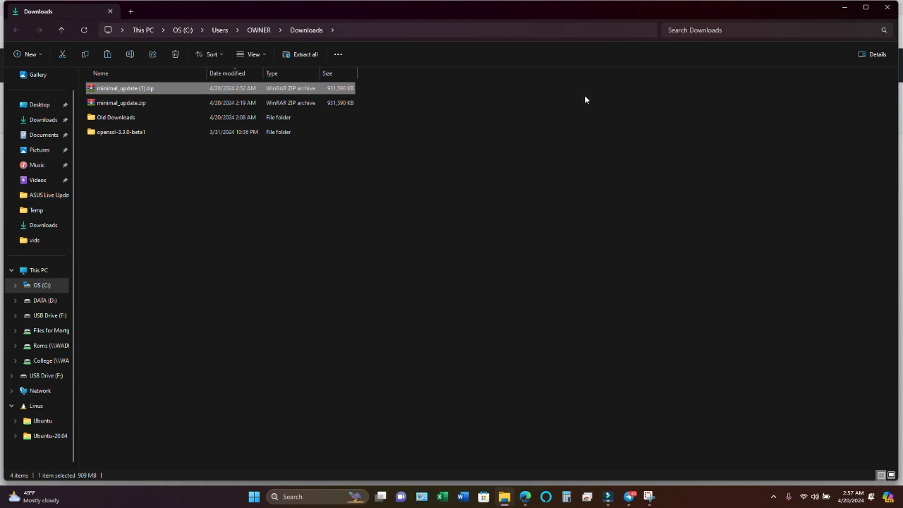
{"action": "mouse_move", "coordinate": [565, 96]}
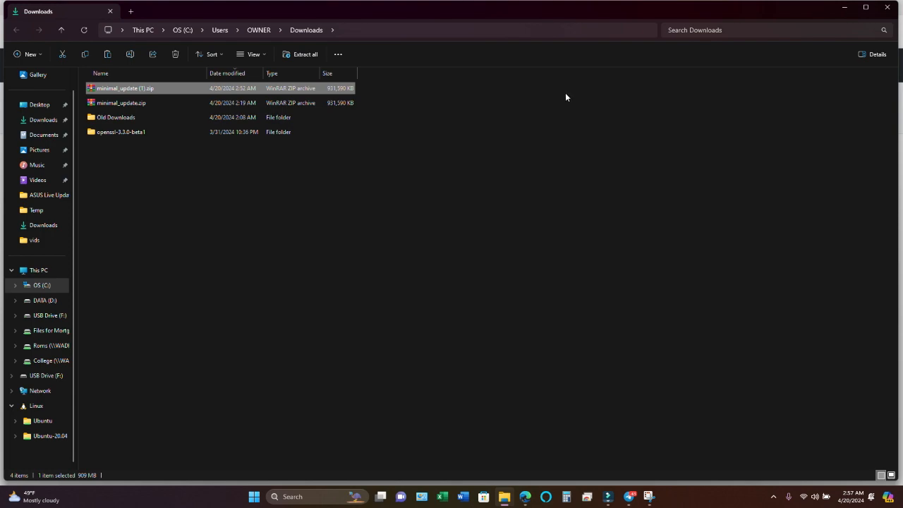